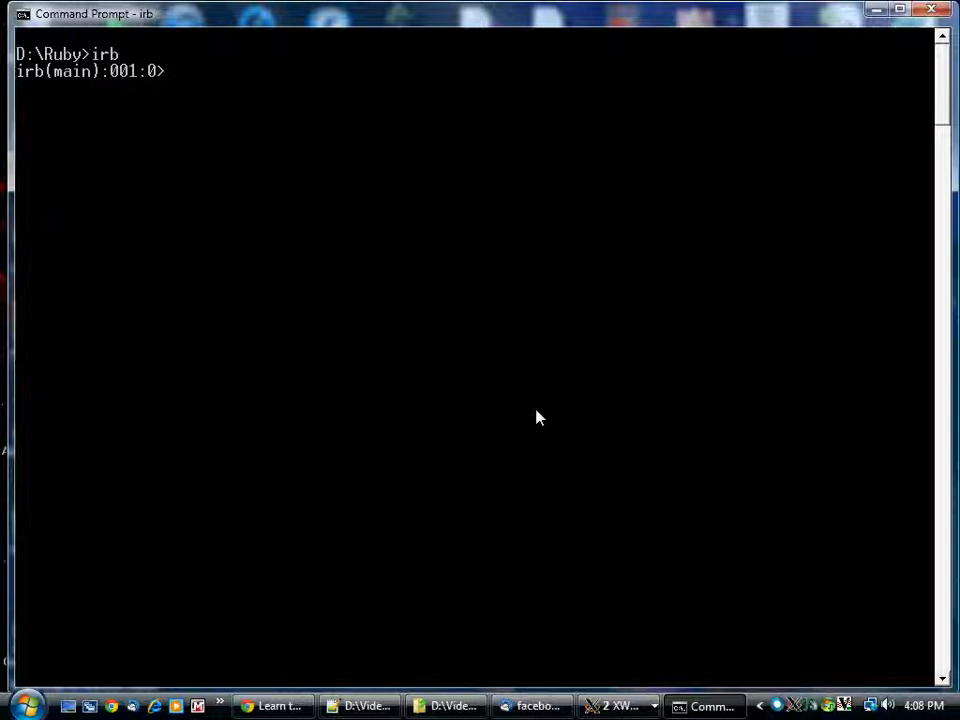
Assign the string "Arthur Dent" to the variable name and see it echoed
{"action": "type", "text": "name = \"Art"}
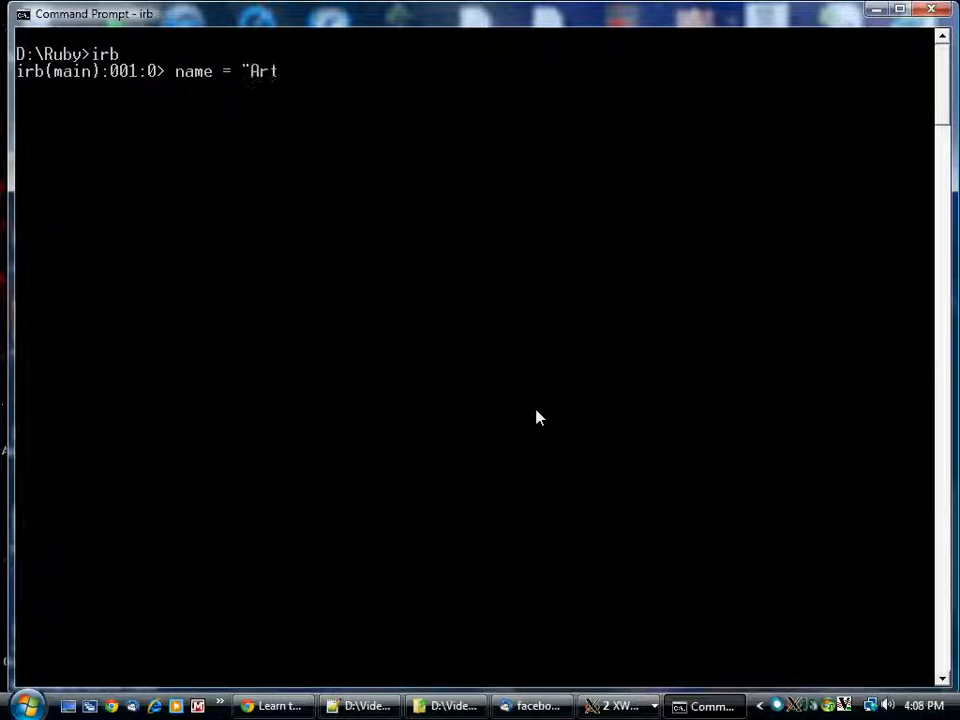
{"action": "type", "text": "hur Demn"}
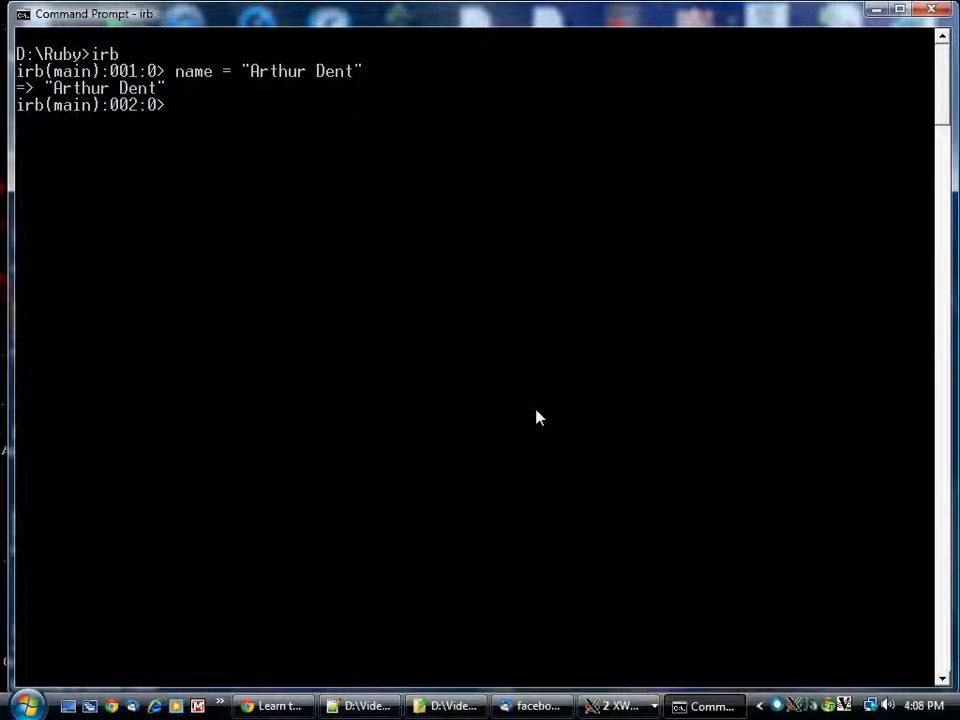
{"action": "mouse_move", "coordinate": [180, 88]}
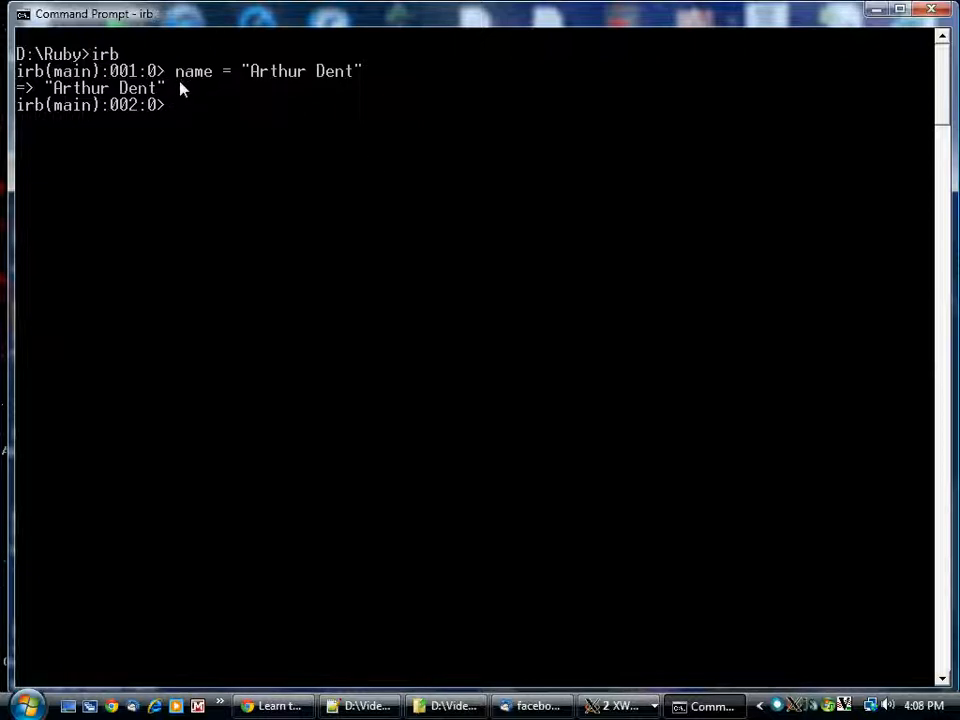
{"action": "mouse_move", "coordinate": [198, 94]}
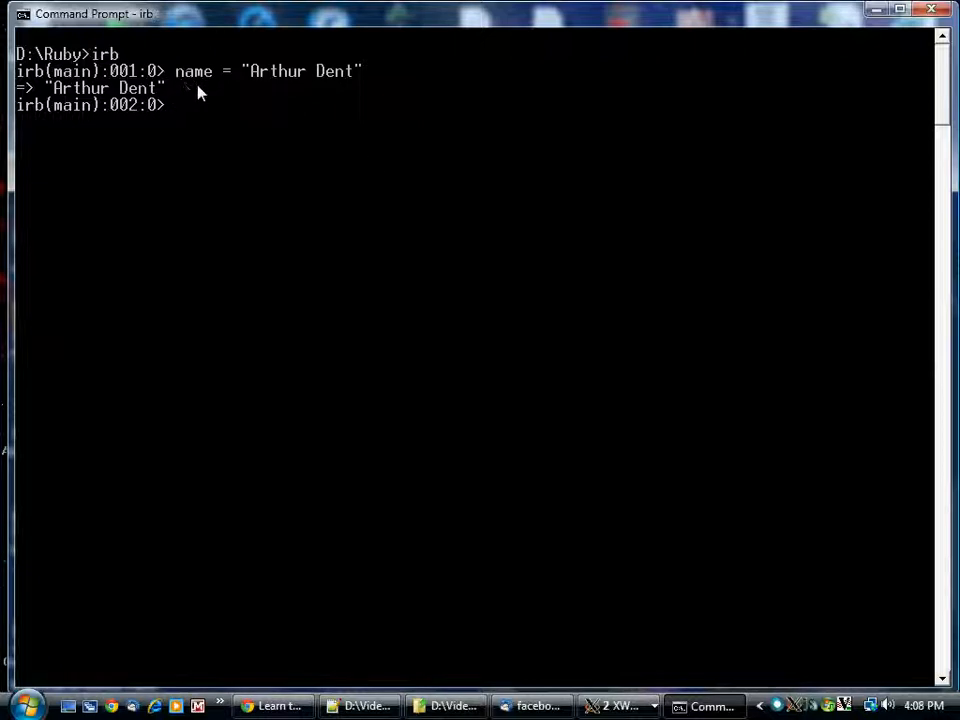
{"action": "mouse_move", "coordinate": [178, 84]}
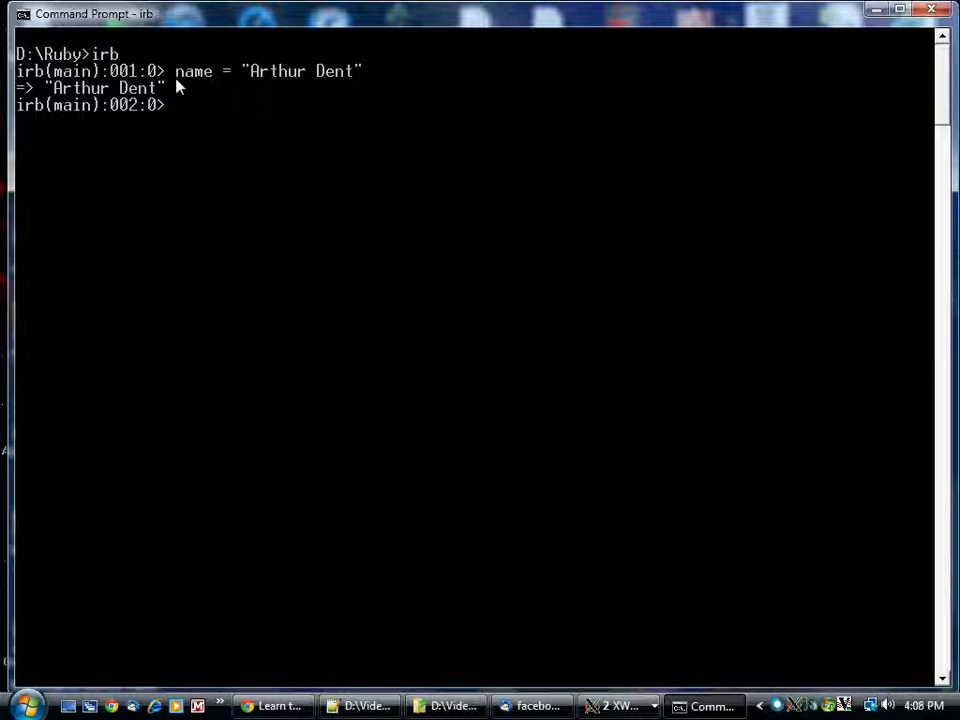
{"action": "mouse_move", "coordinate": [212, 90]}
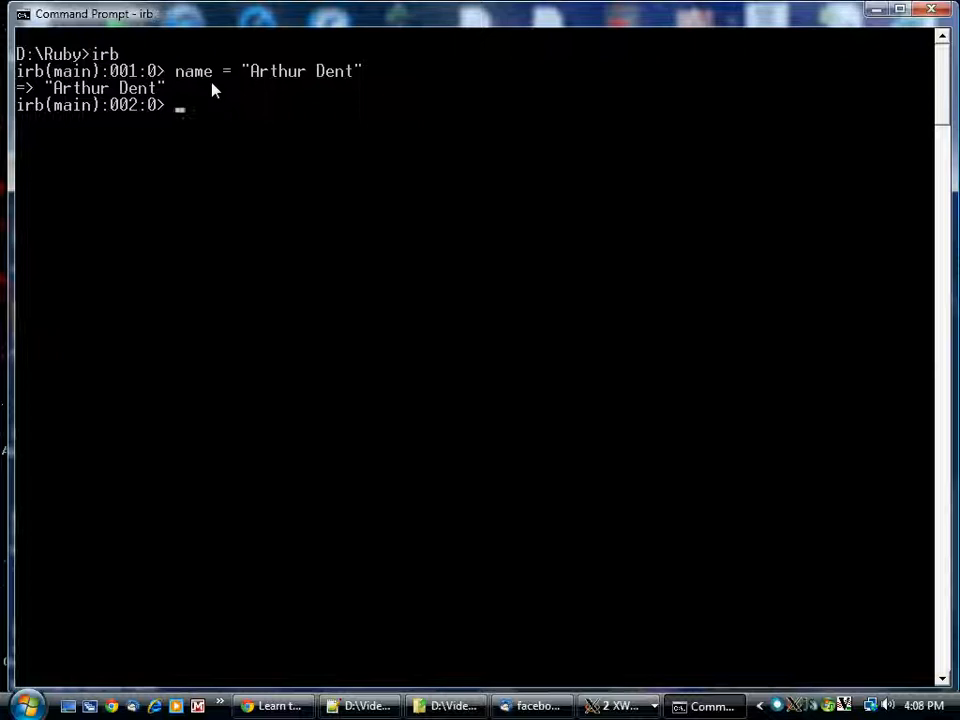
Assign 42 to the variable the_meaning_of_life_is
{"action": "type", "text": "the_meaning"}
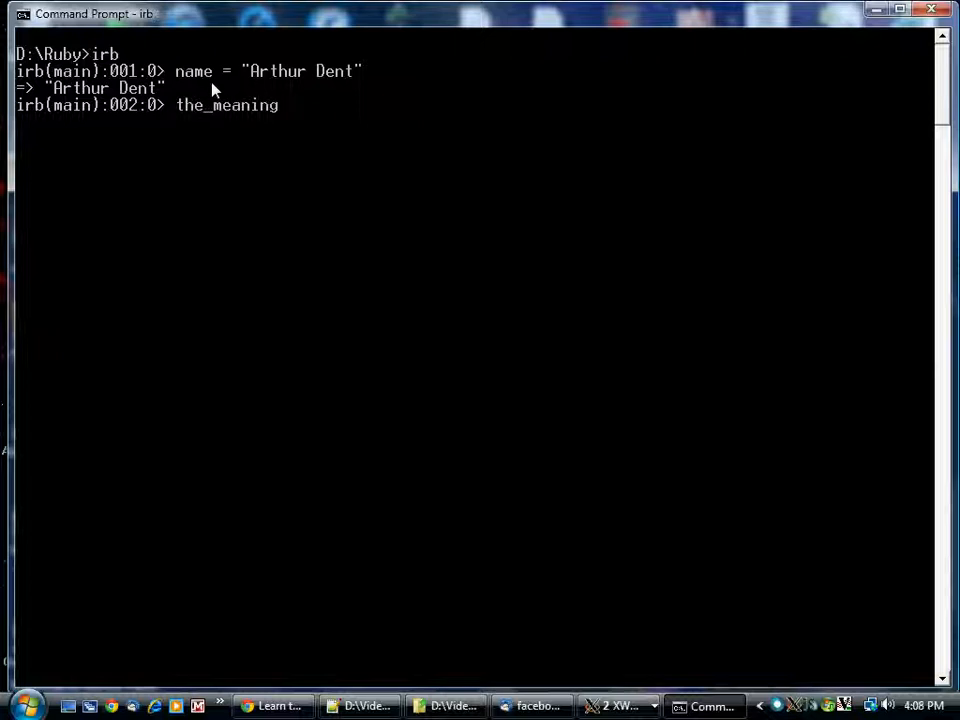
{"action": "type", "text": "_of"}
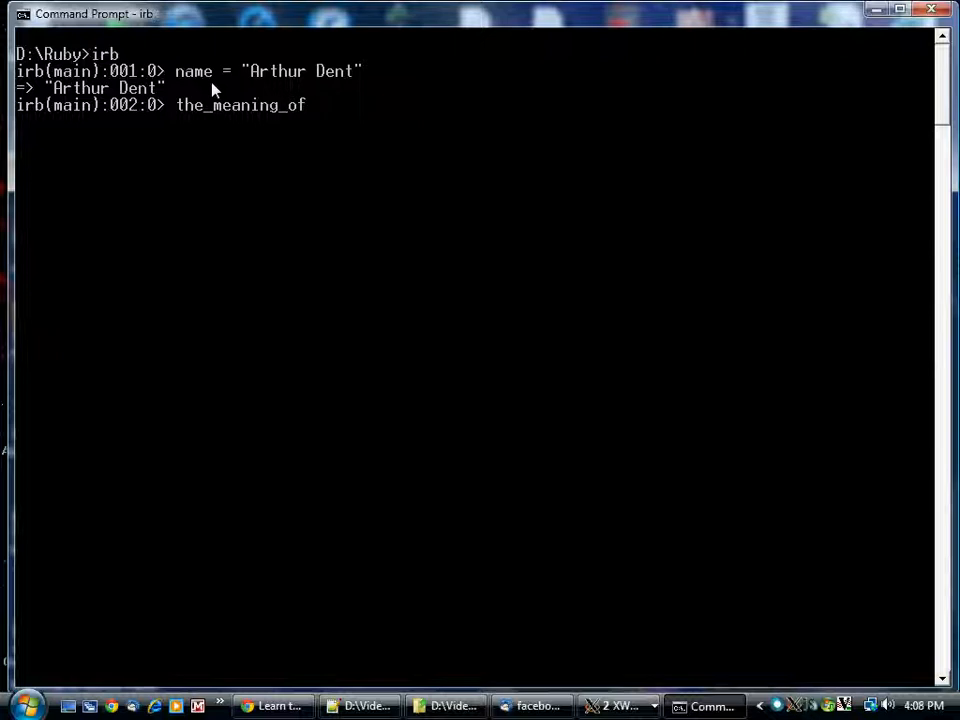
{"action": "type", "text": "_life"}
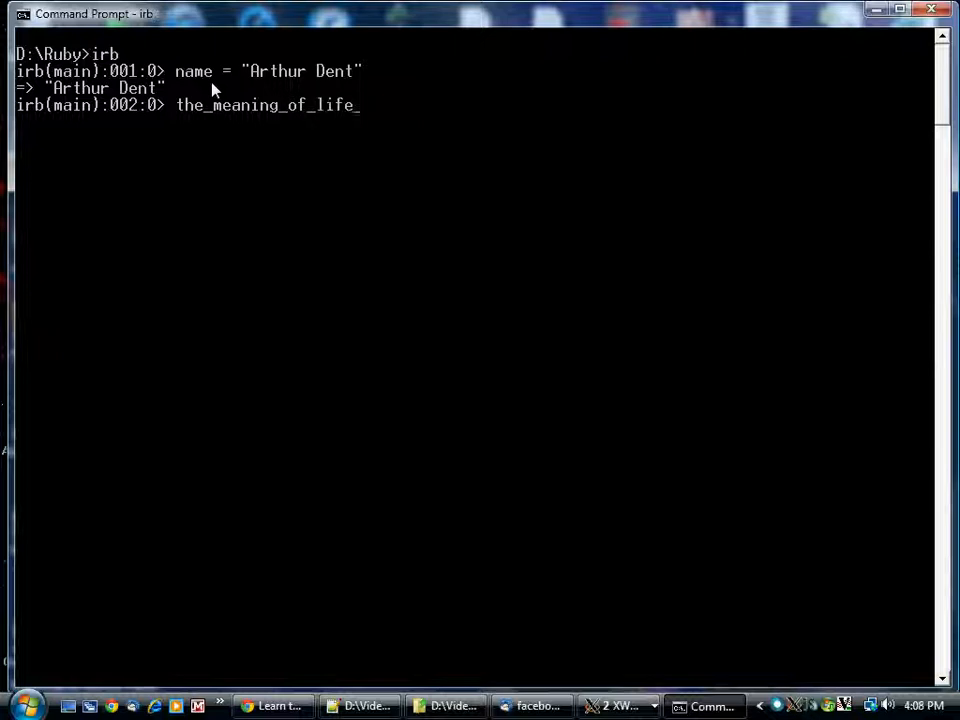
{"action": "type", "text": "is ="}
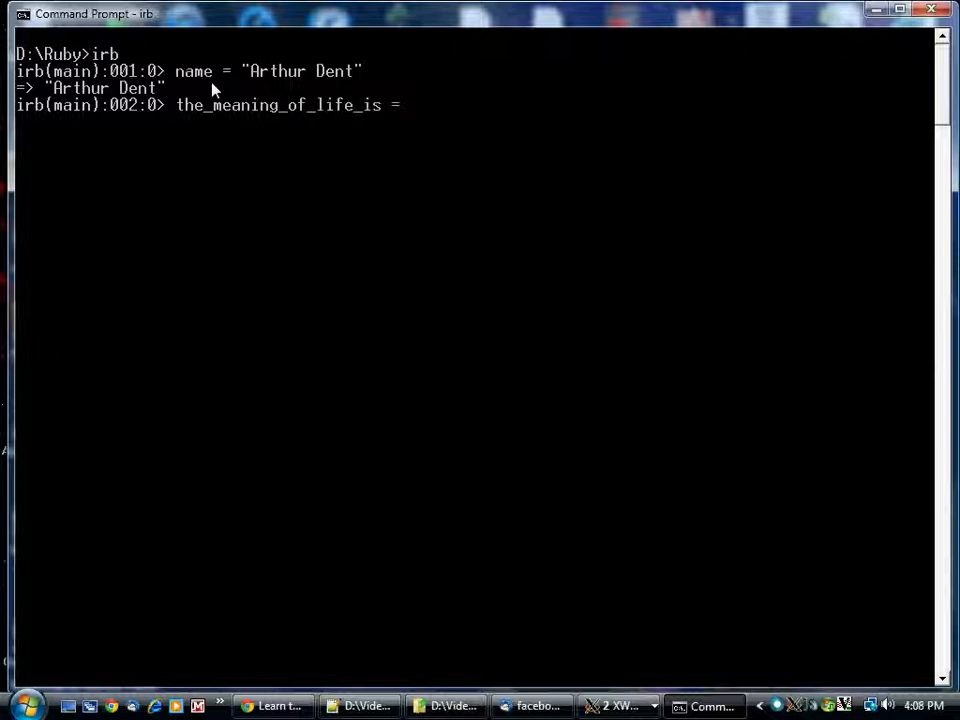
{"action": "type", "text": "42"}
{"action": "type", "text": "the"}
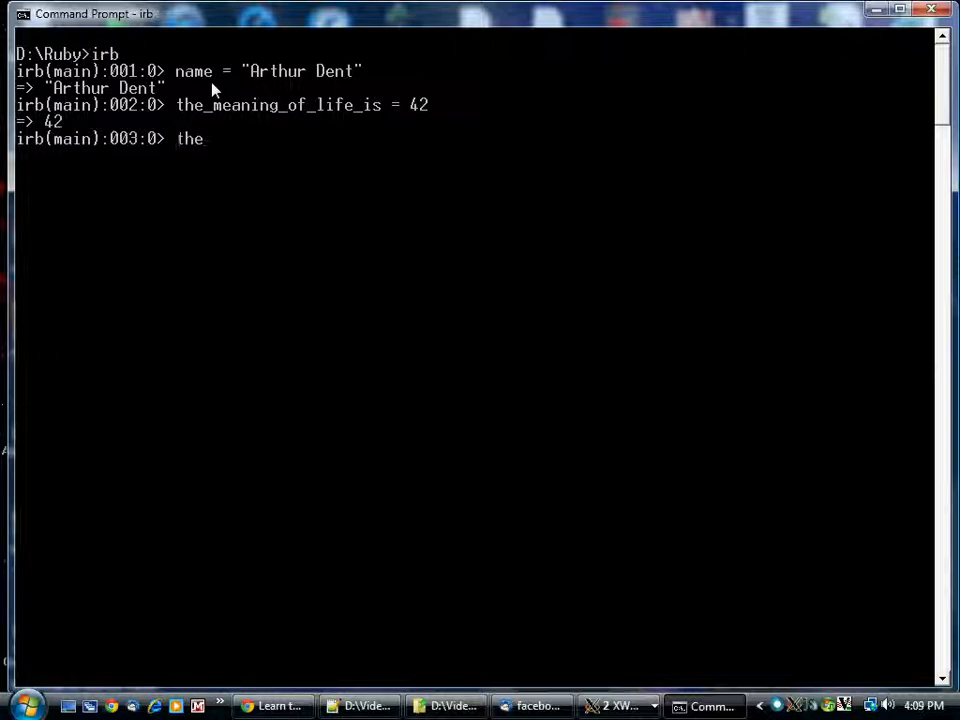
Read the_meaning_of_life_is back so irb returns 42
{"action": "type", "text": "_meaning"}
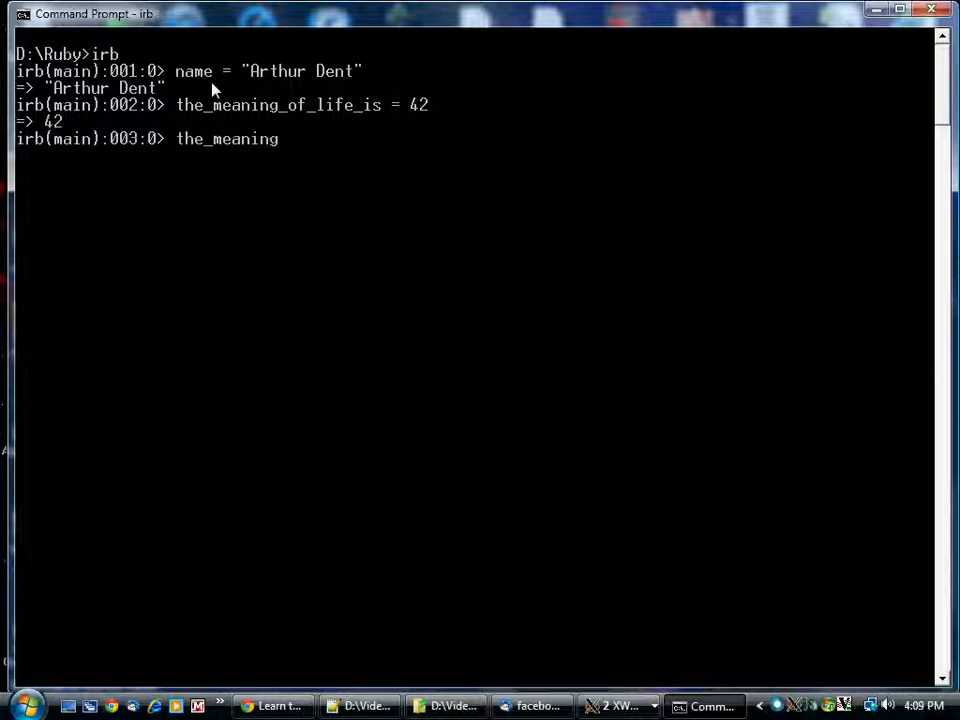
{"action": "type", "text": "_of_life_is"}
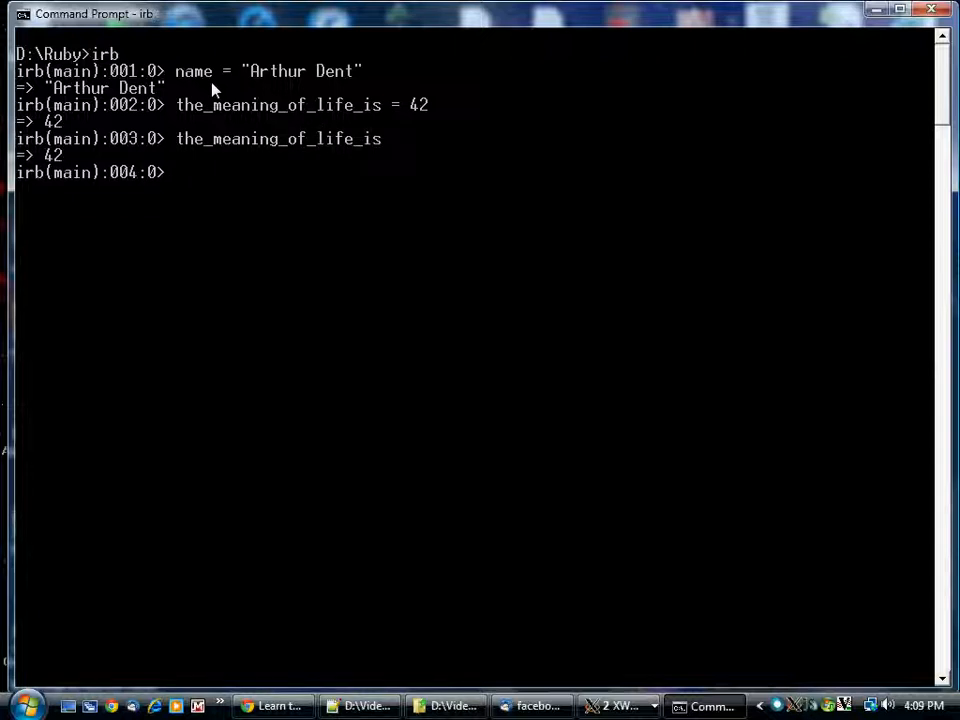
{"action": "mouse_move", "coordinate": [172, 184]}
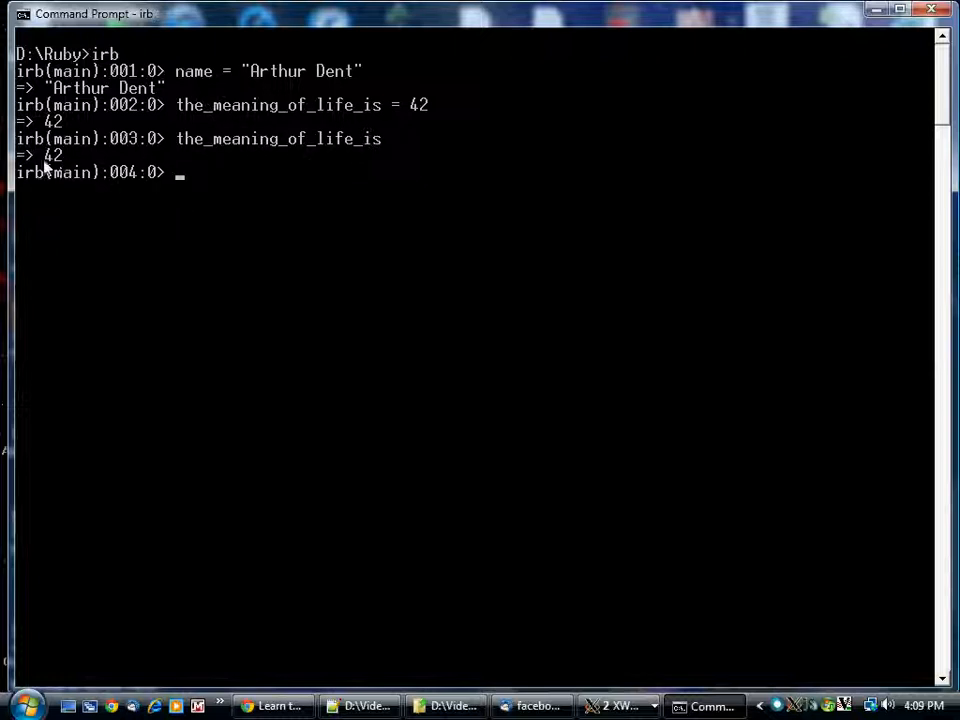
{"action": "mouse_move", "coordinate": [168, 212]}
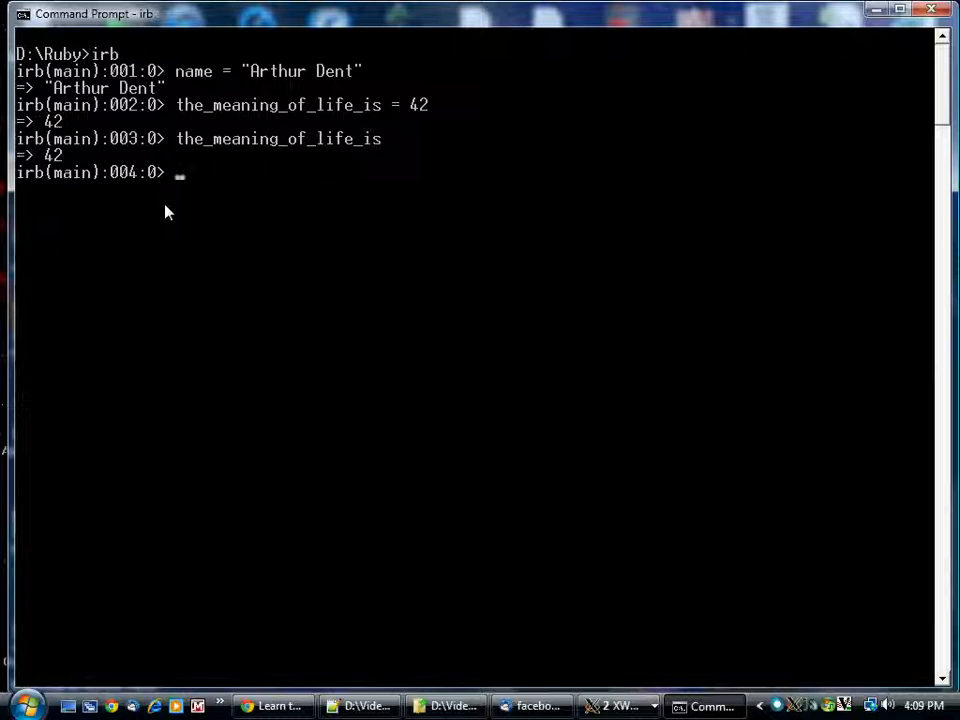
{"action": "mouse_move", "coordinate": [418, 138]}
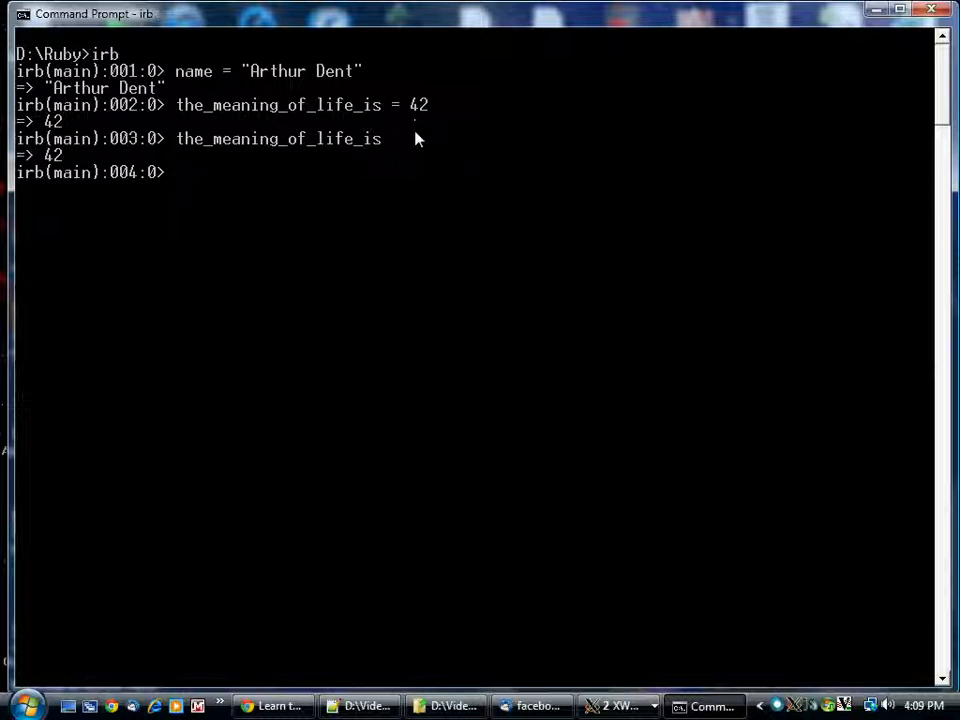
Evaluate the interpolated string "Hello, my name is #{name}" to get "Hello, my name is Arthur Dent"
{"action": "type", "text": "\""}
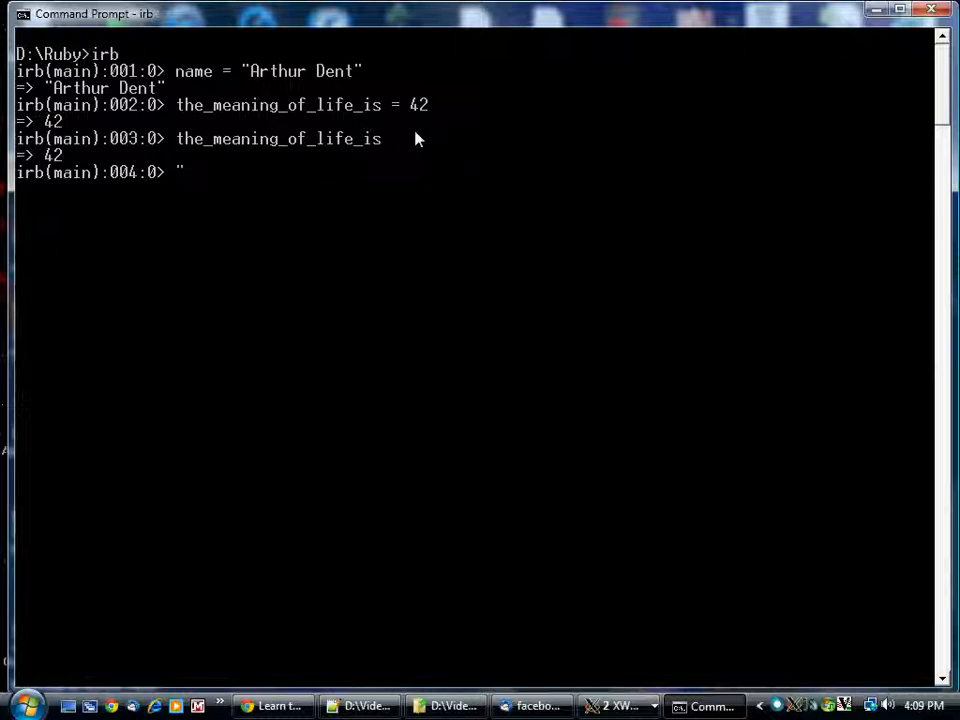
{"action": "type", "text": "Hello, my n"}
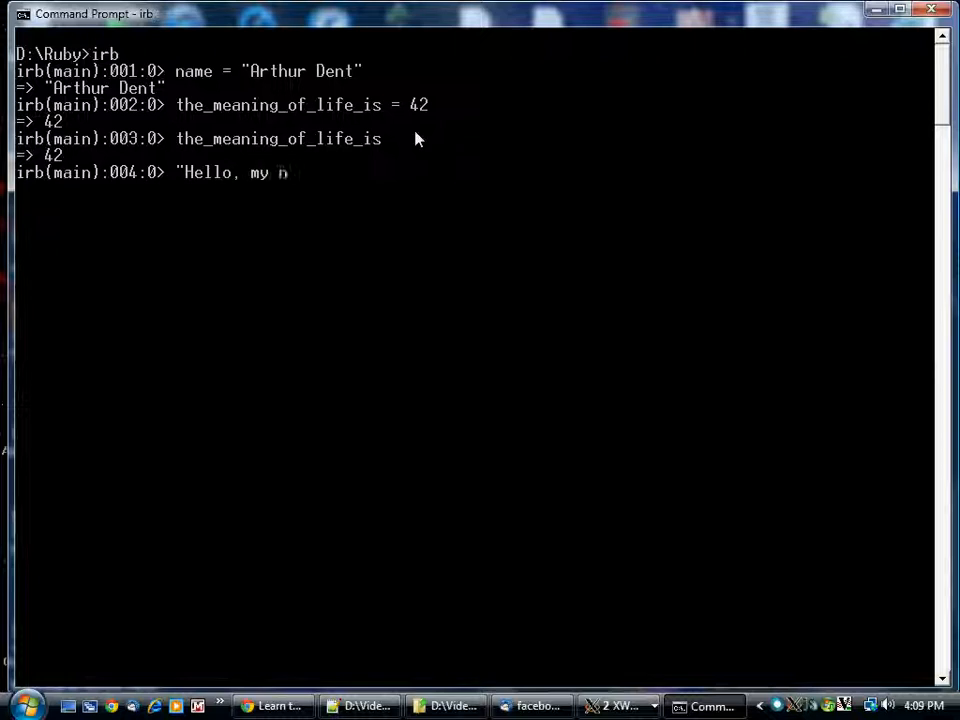
{"action": "type", "text": "ame is #{name"}
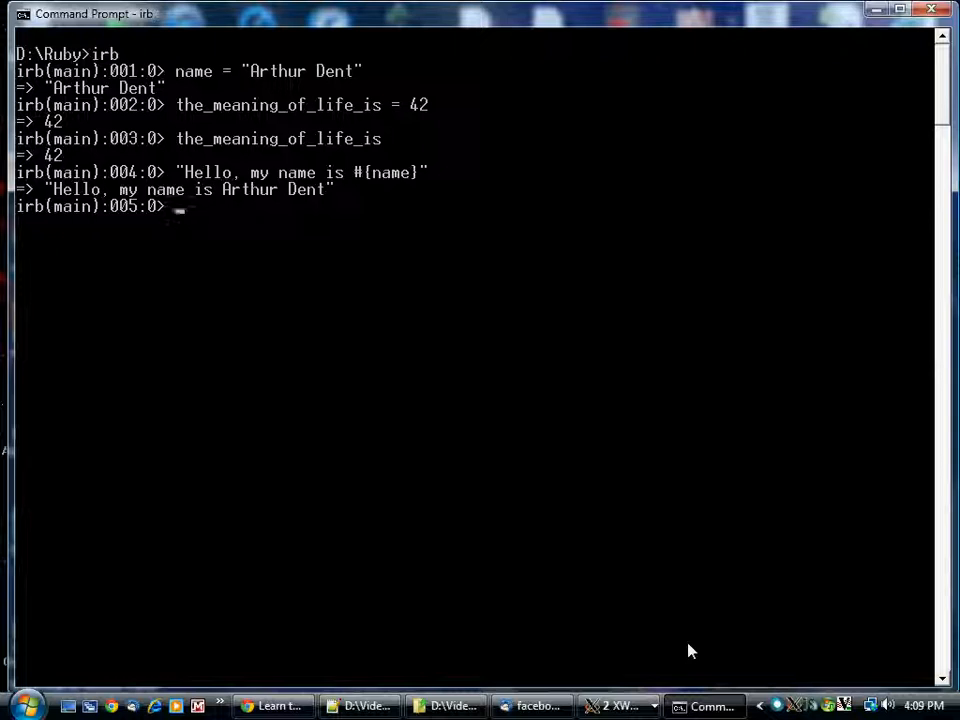
Reassign the_meaning_of_life_is to 112 and read it back
{"action": "type", "text": "the_meaning_of_life_is = 42"}
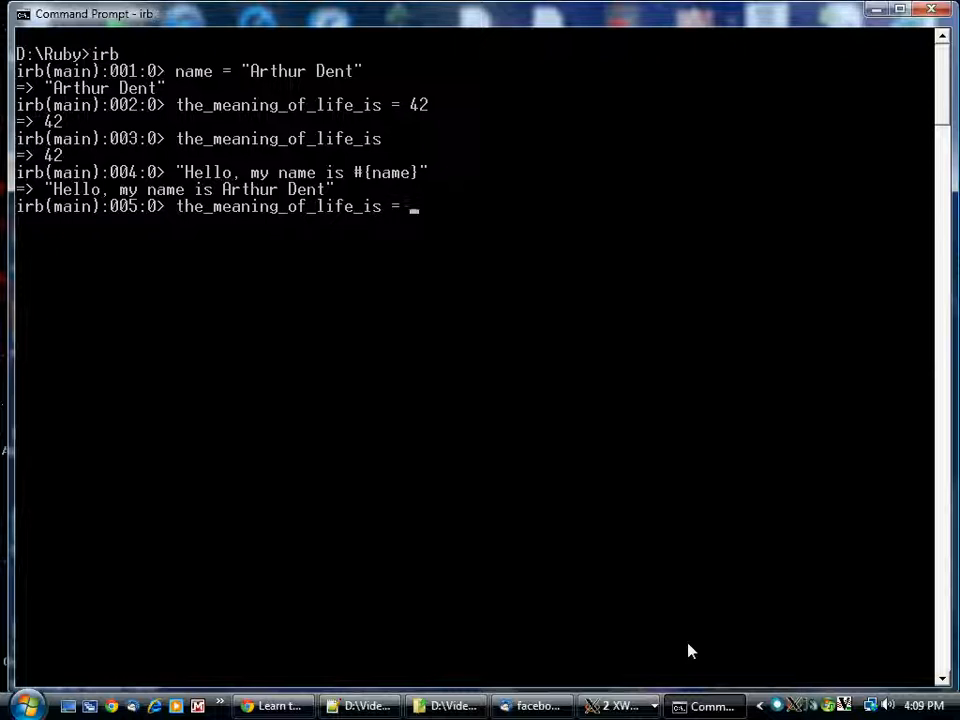
{"action": "type", "text": "1"}
{"action": "type", "text": "the_meaning_of_life_i"}
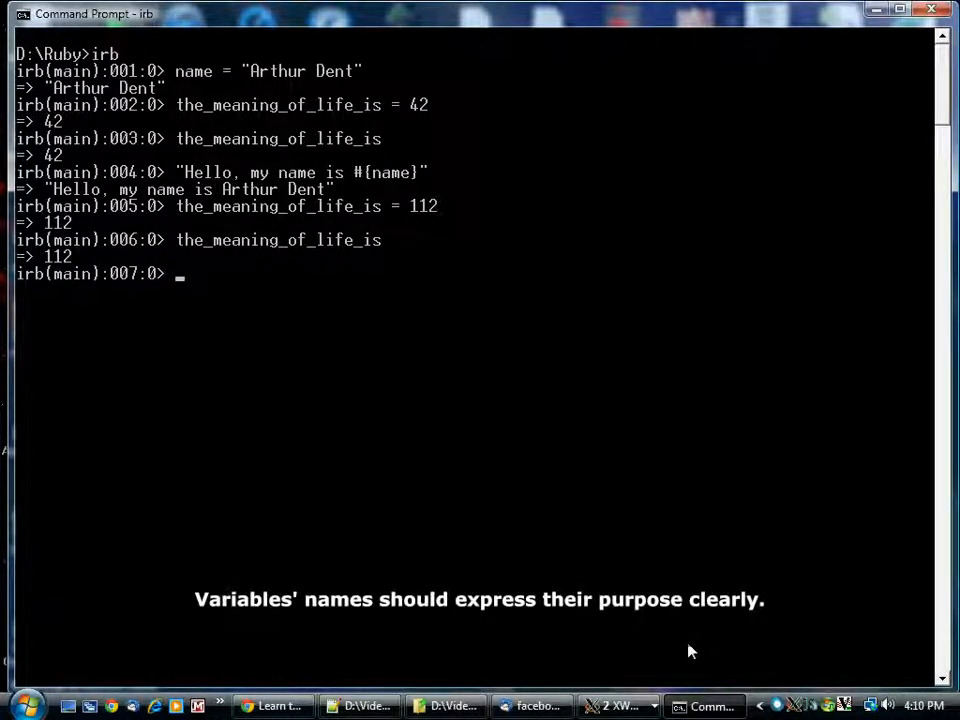
Initialize sum to 0, add 7 repeatedly with sum = sum + 7, and read sum as 35
{"action": "type", "text": "sum = 0"}
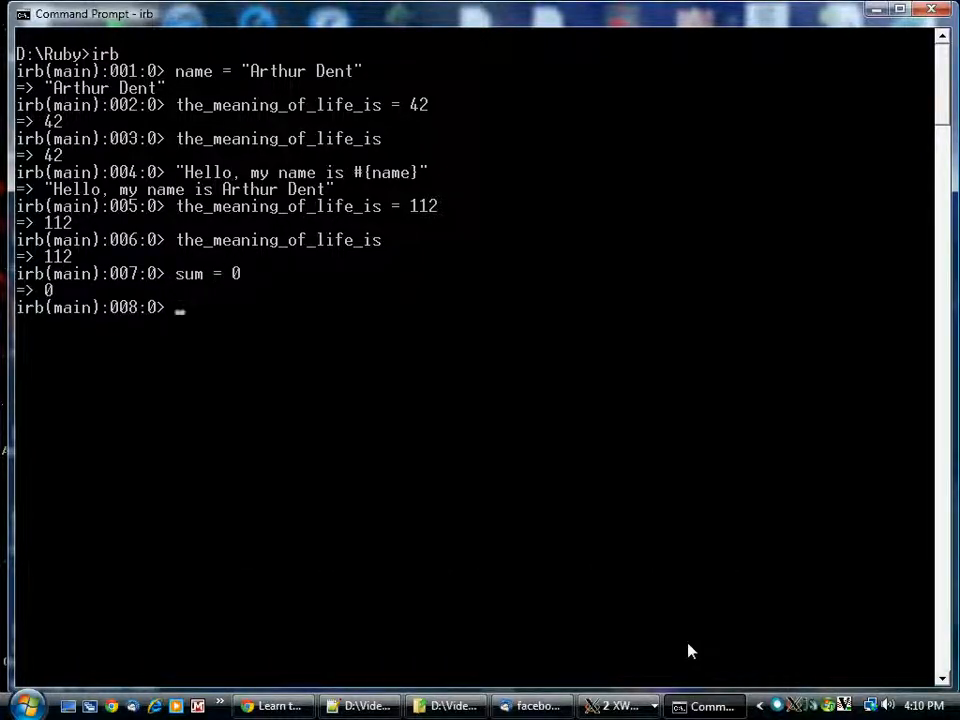
{"action": "type", "text": "s"}
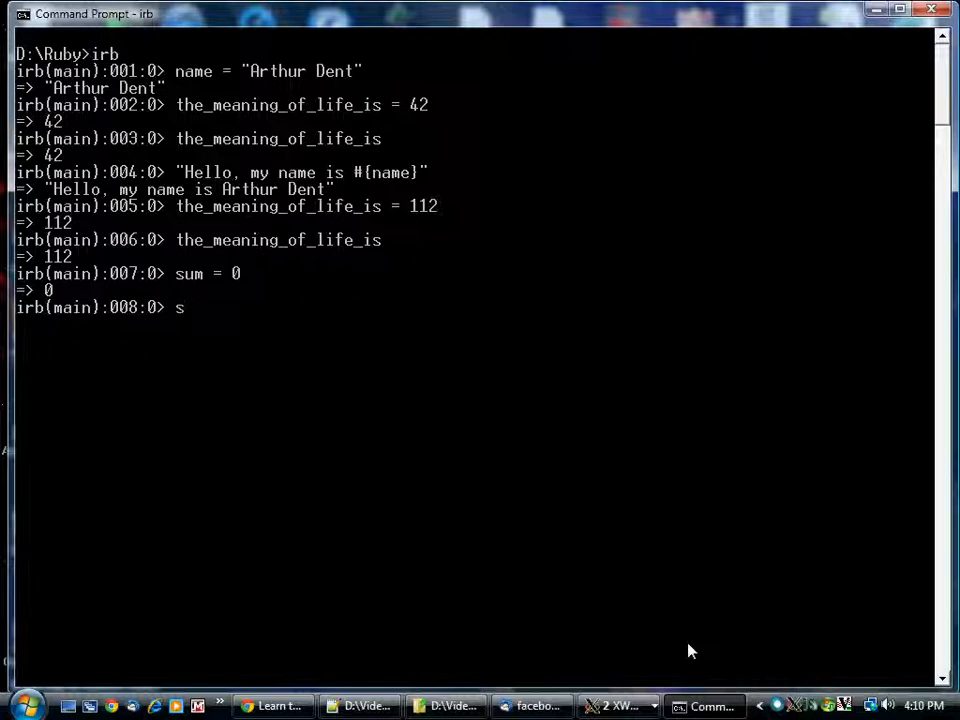
{"action": "type", "text": "um = sum"}
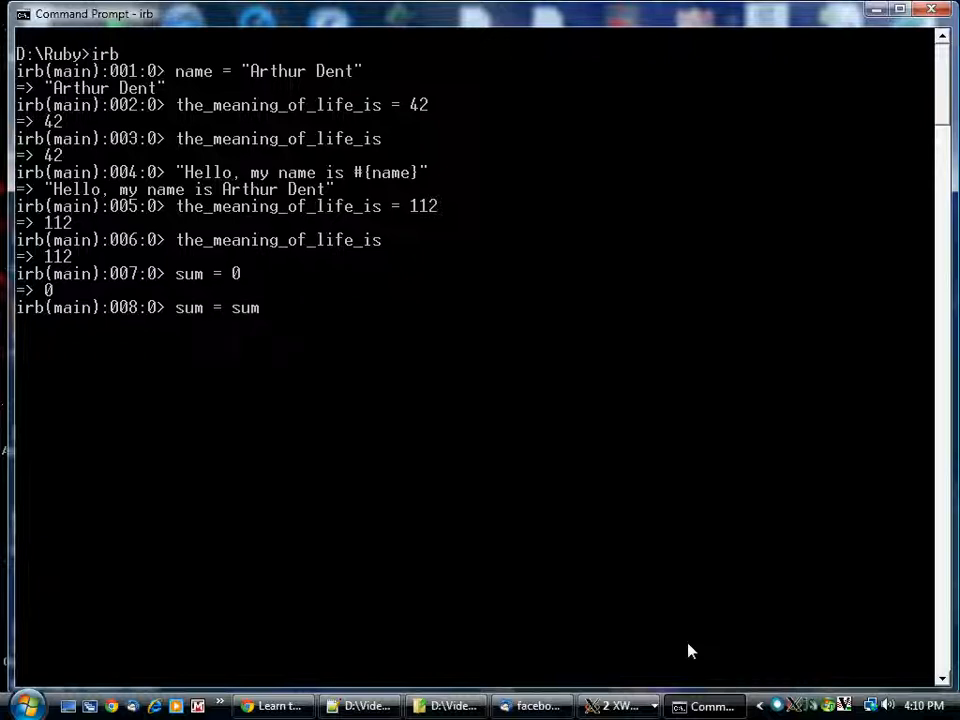
{"action": "type", "text": "+"}
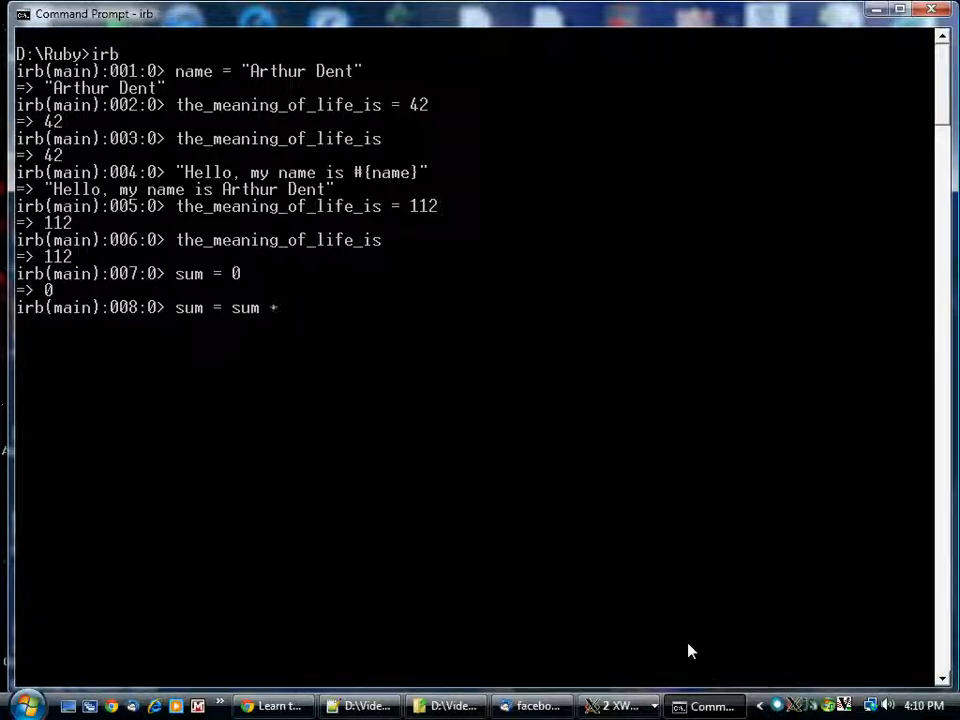
{"action": "type", "text": "7"}
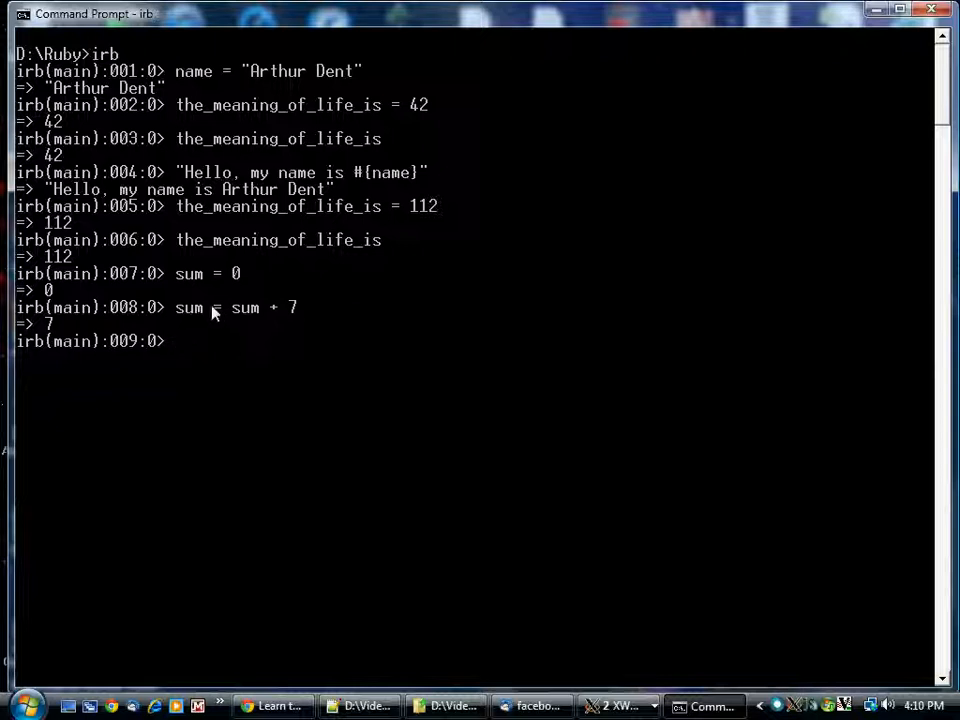
{"action": "mouse_move", "coordinate": [222, 326]}
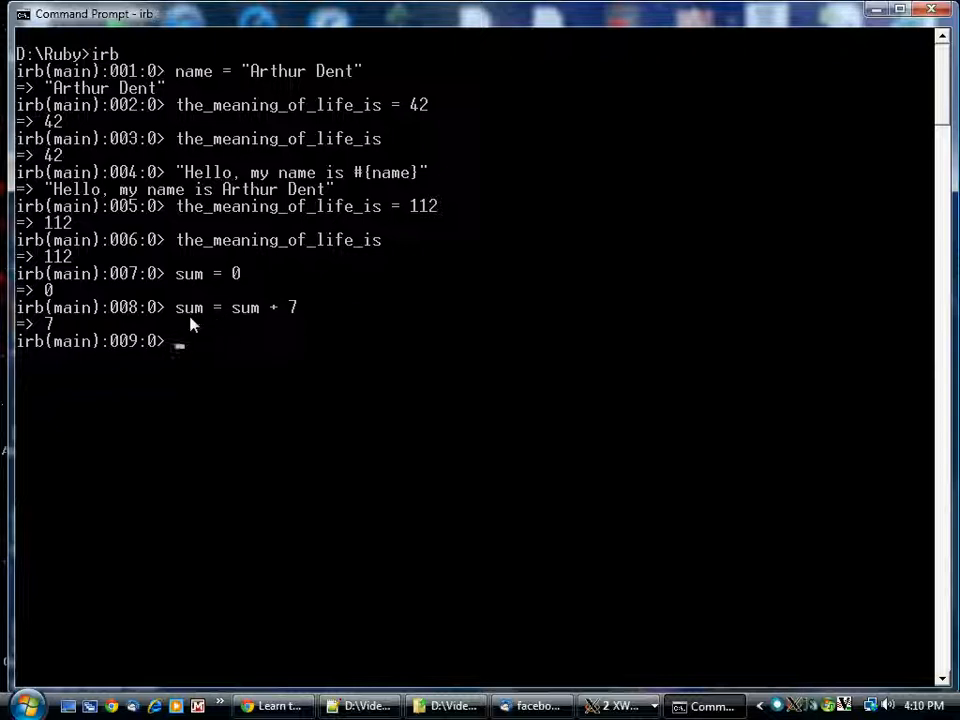
{"action": "mouse_move", "coordinate": [212, 324]}
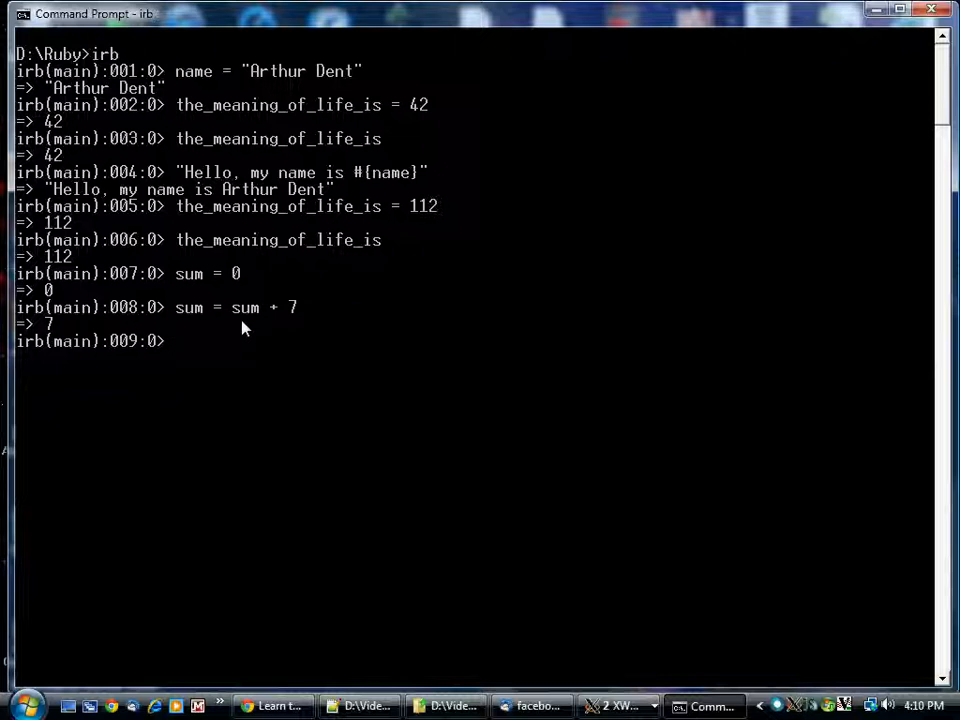
{"action": "mouse_move", "coordinate": [310, 308]}
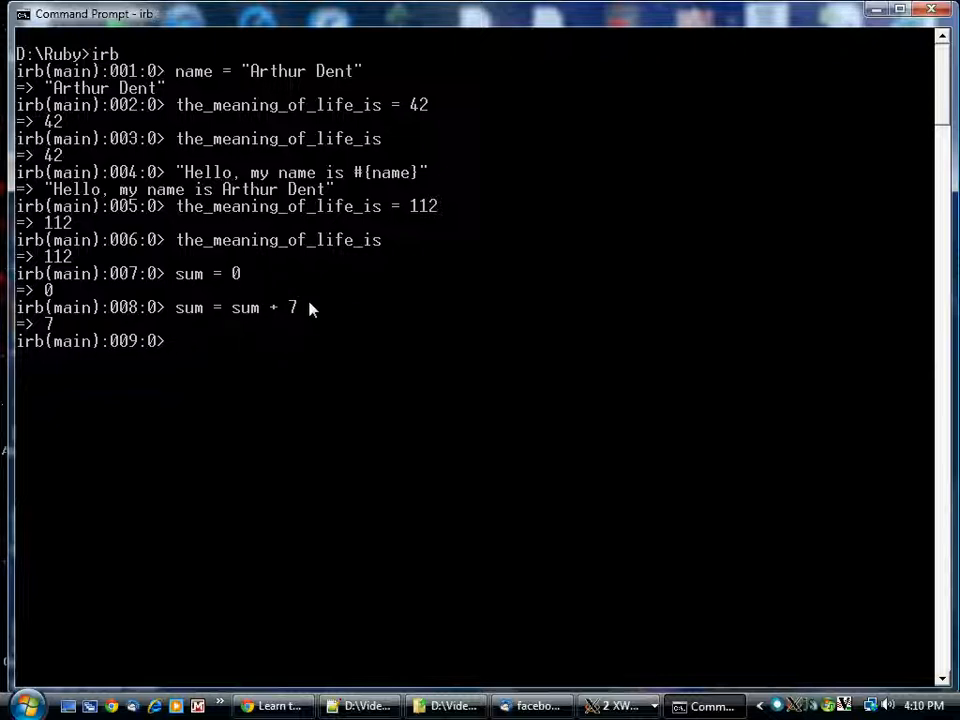
{"action": "mouse_move", "coordinate": [202, 332]}
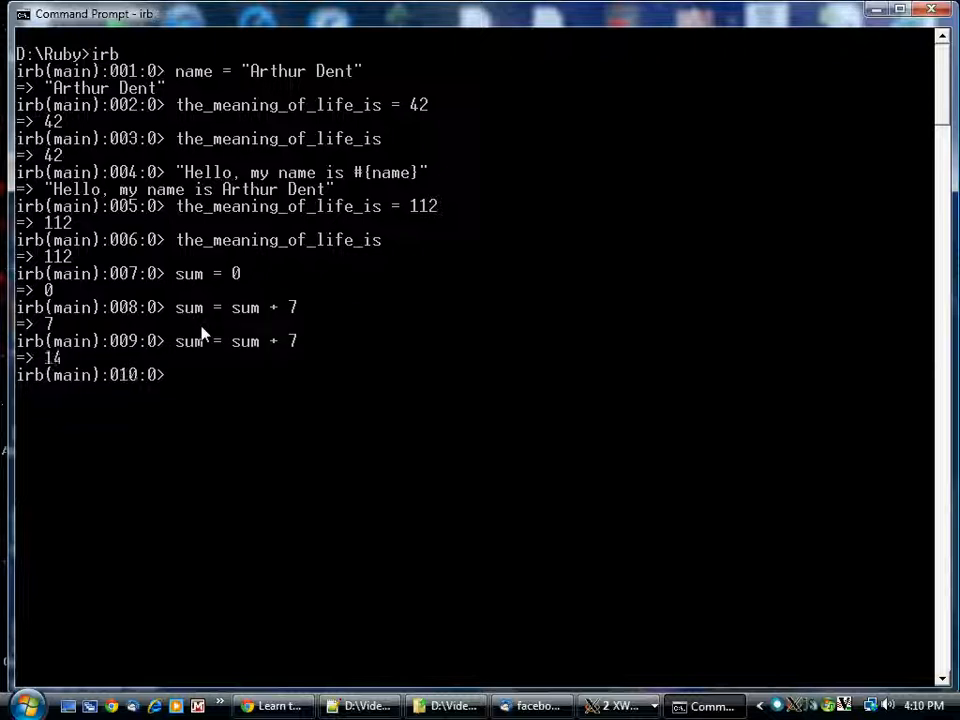
{"action": "type", "text": "sum = sum + 7"}
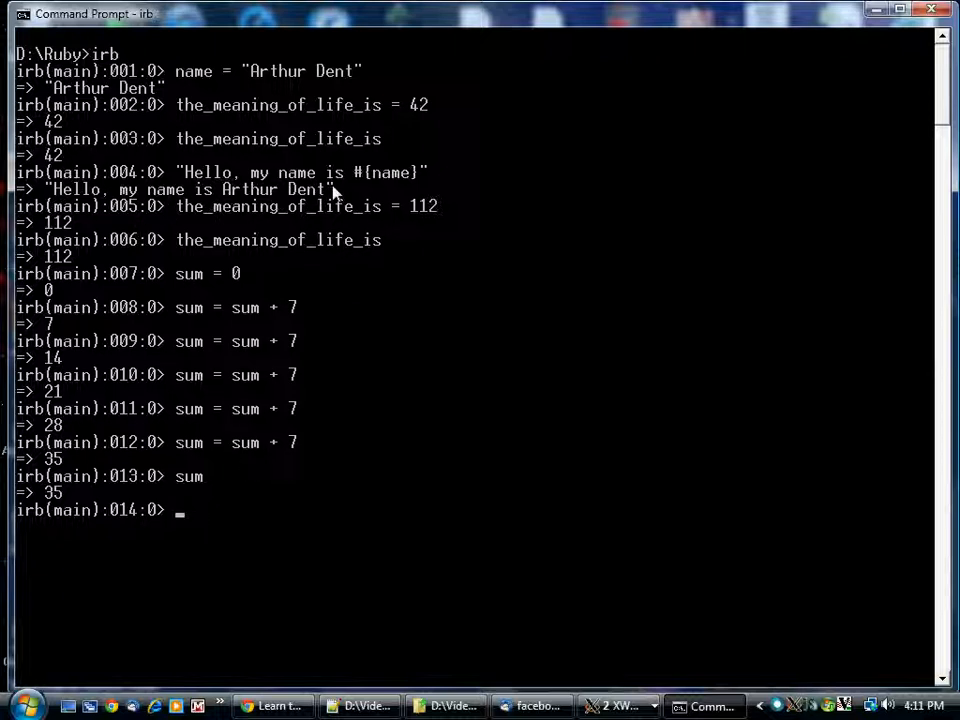
Call name.downcase to get "arthur dent" and confirm name still reads "Arthur Dent"
{"action": "type", "text": "name"}
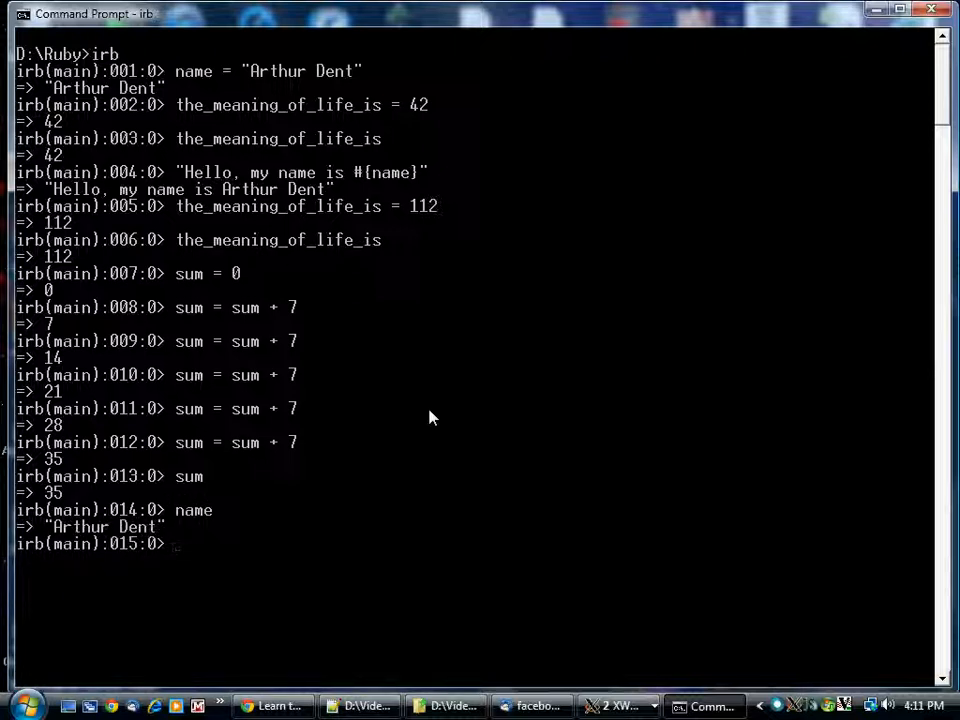
{"action": "type", "text": "nam"}
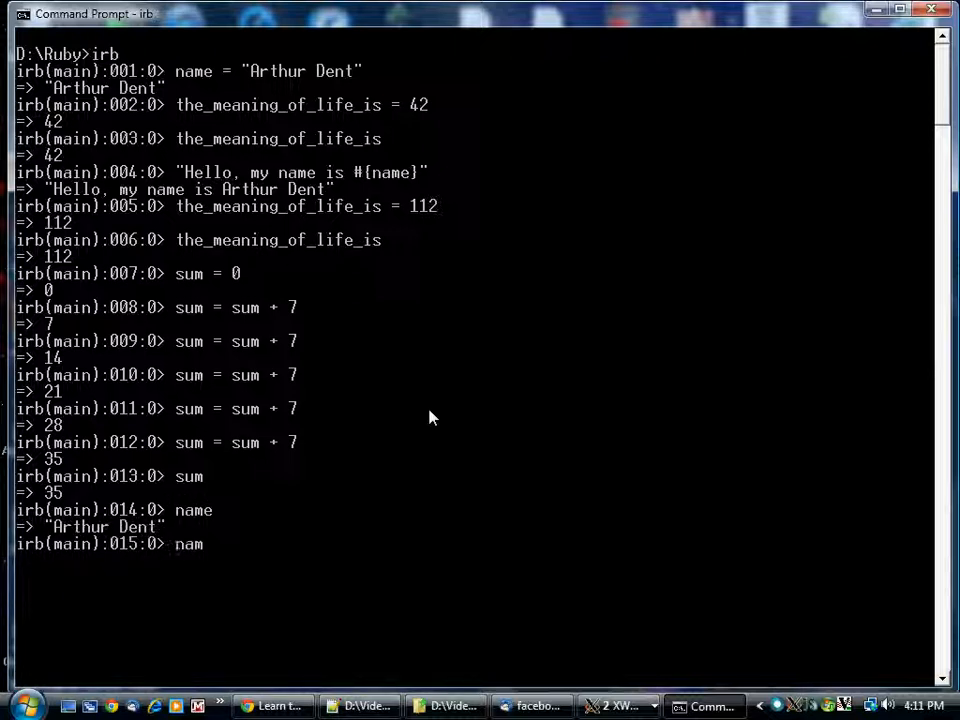
{"action": "type", "text": ".downc"}
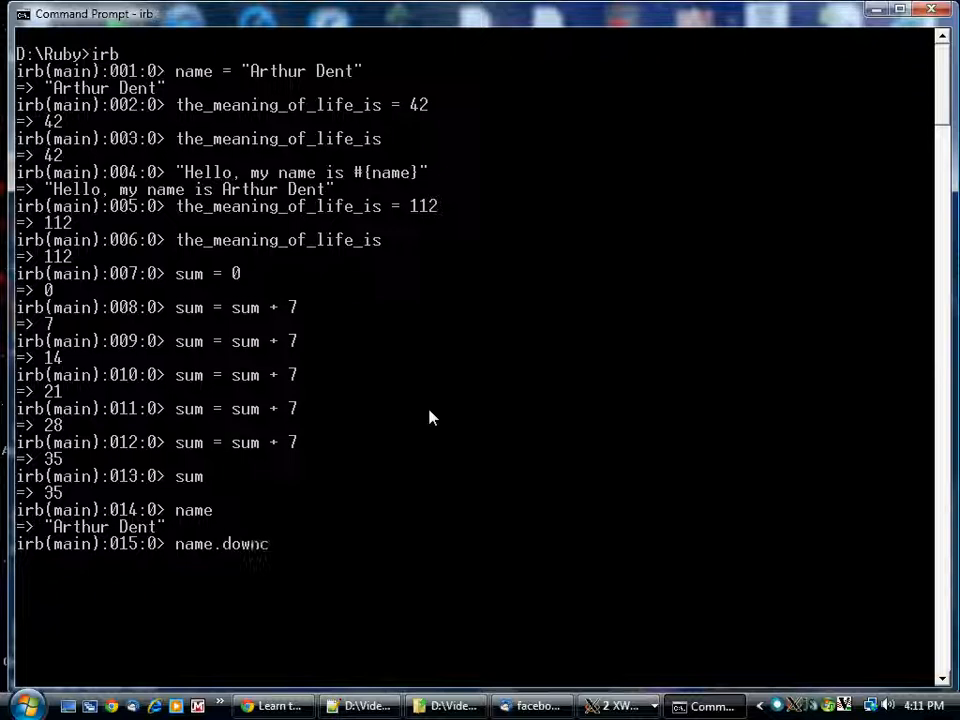
{"action": "type", "text": "ase"}
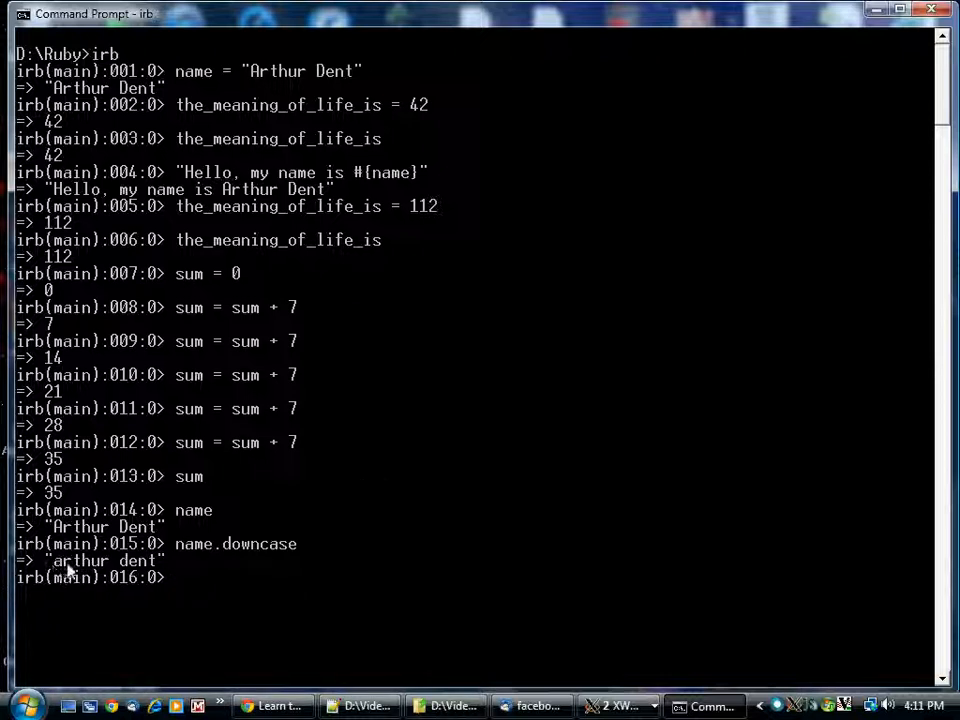
{"action": "mouse_move", "coordinate": [180, 576]}
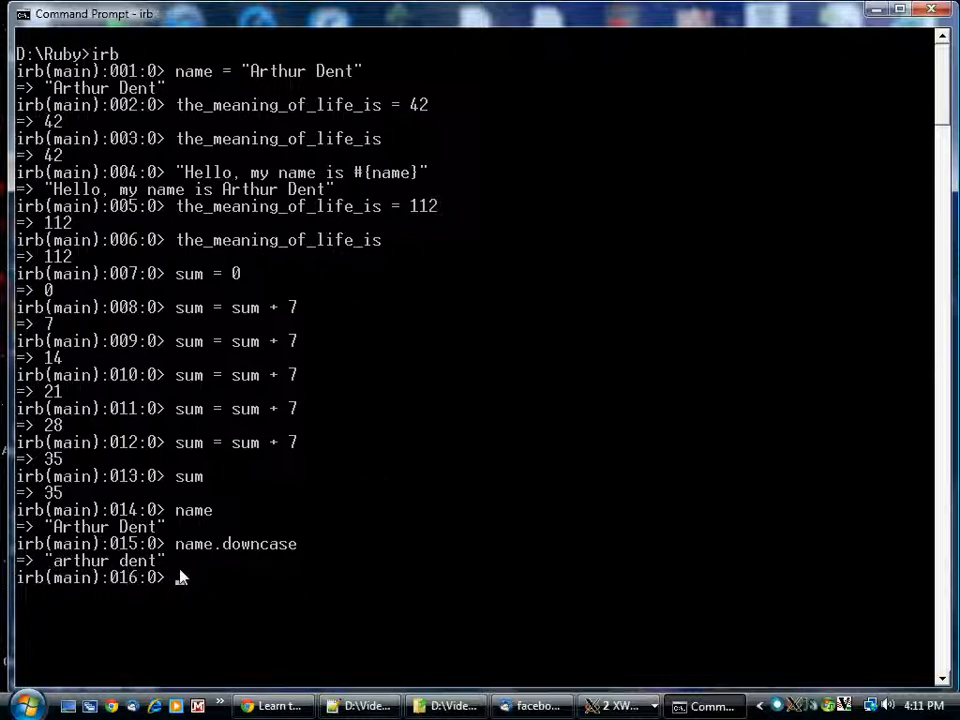
{"action": "type", "text": "name"}
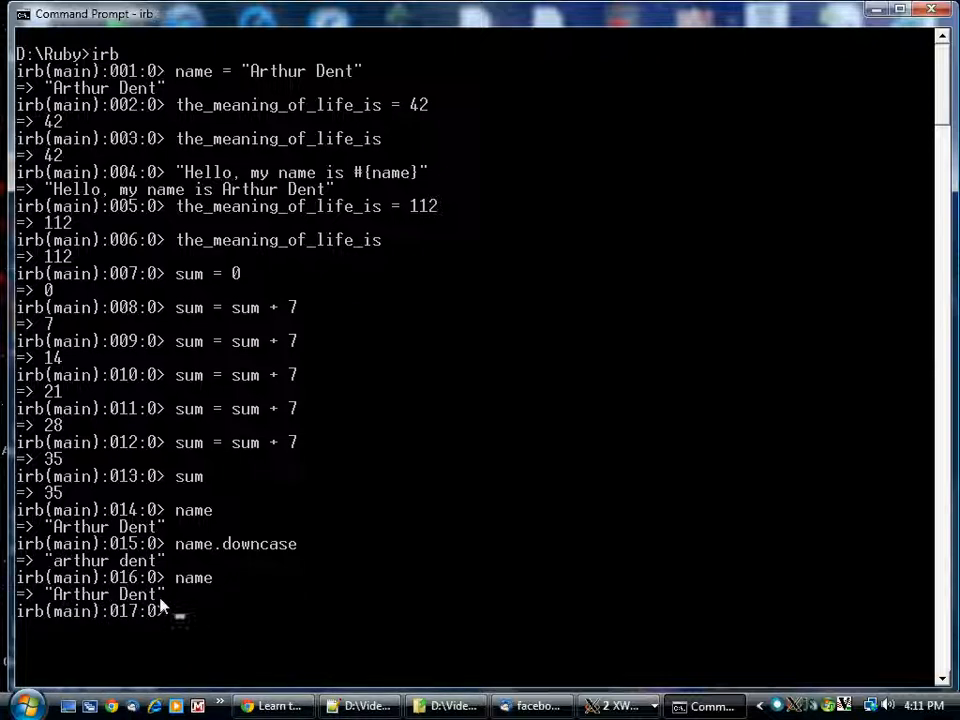
Call name.downcase! and confirm name now reads back lowercase permanently
{"action": "type", "text": "name.downcase!"}
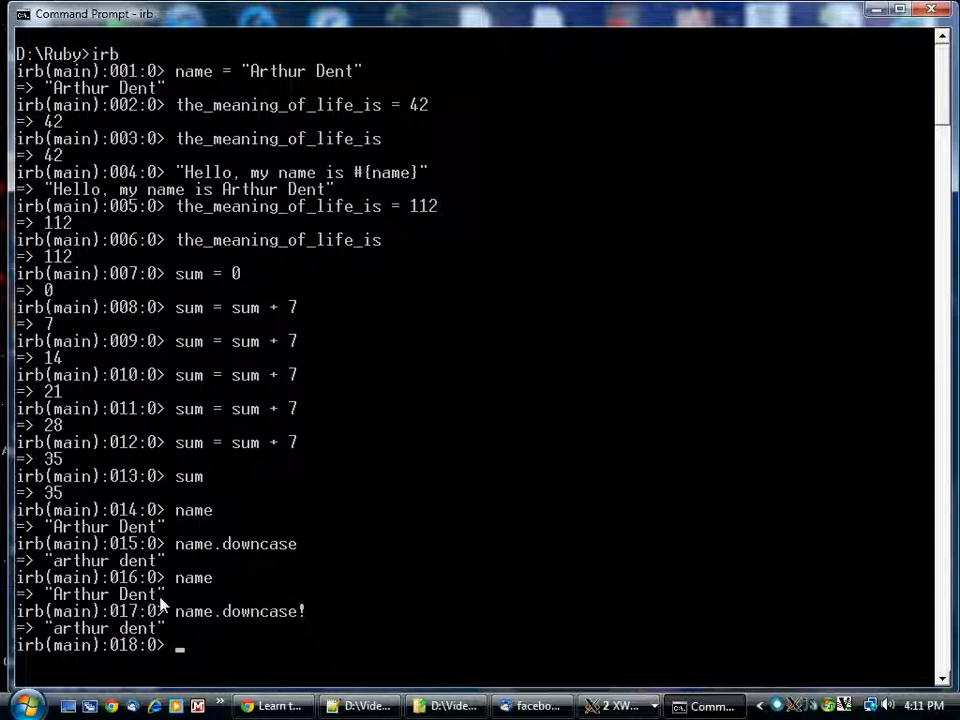
{"action": "type", "text": "name"}
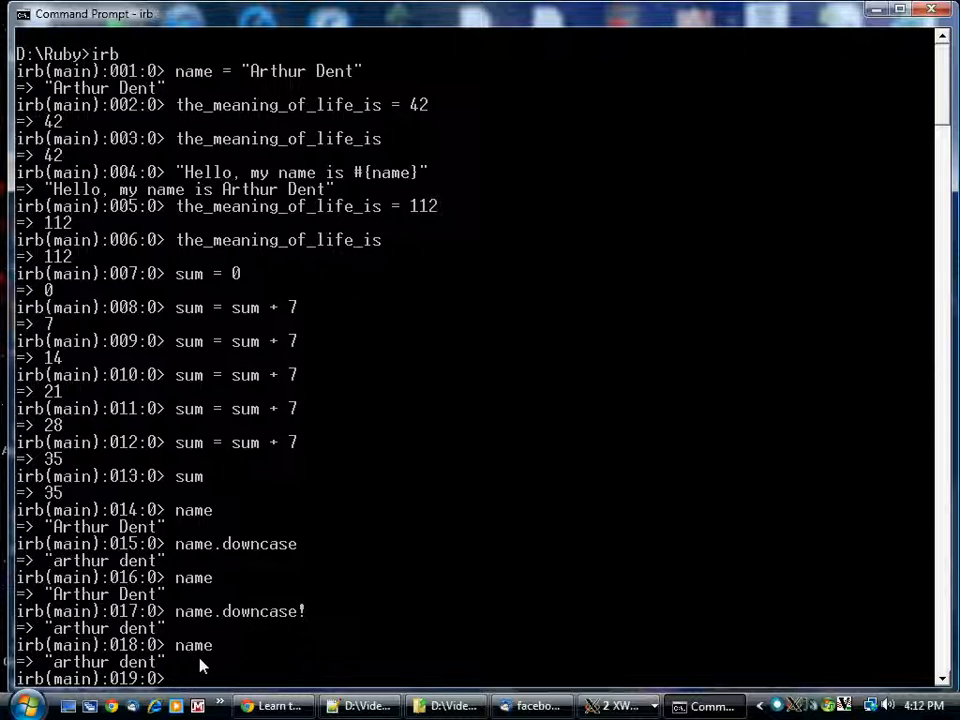
{"action": "mouse_move", "coordinate": [178, 672]}
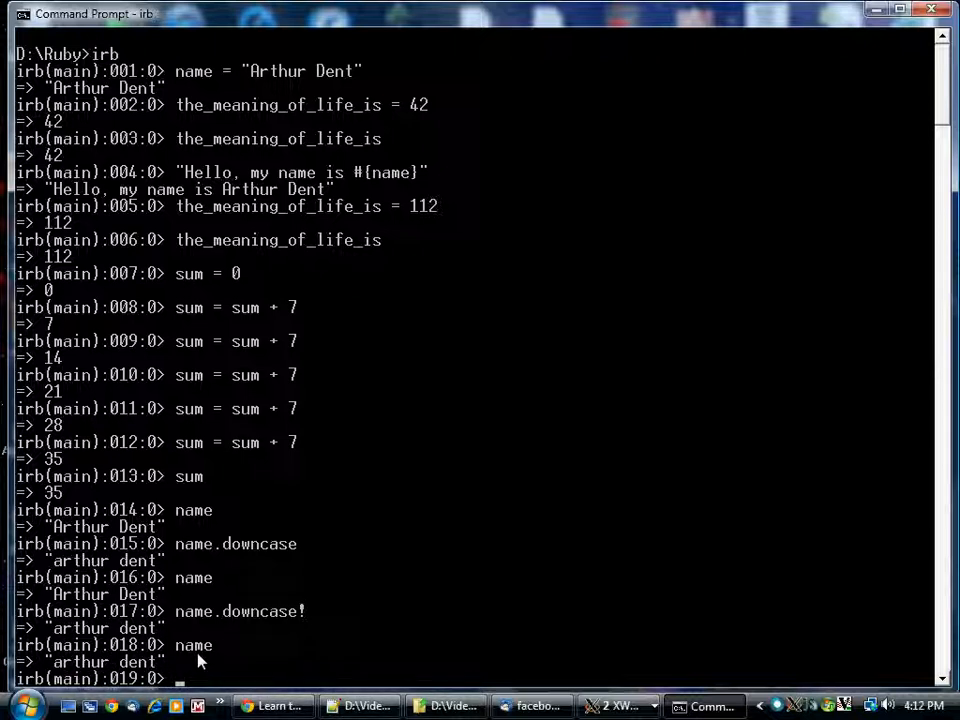
{"action": "mouse_move", "coordinate": [210, 660]}
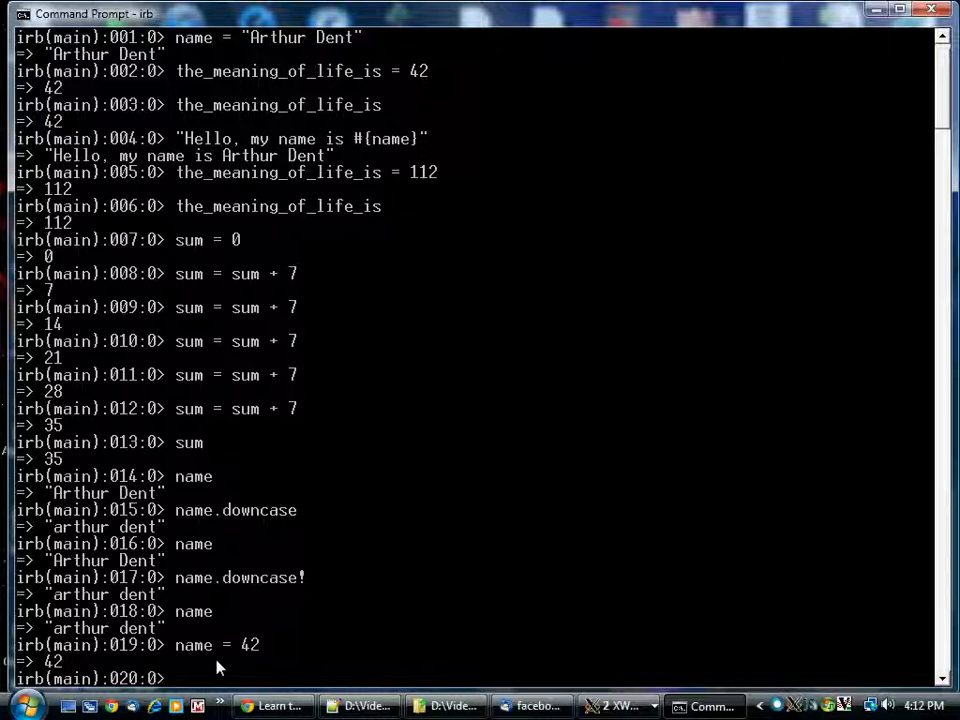
Reassign name to 42 and interpolate it so the greeting prints "Hello, my name is 42"
{"action": "type", "text": "name"}
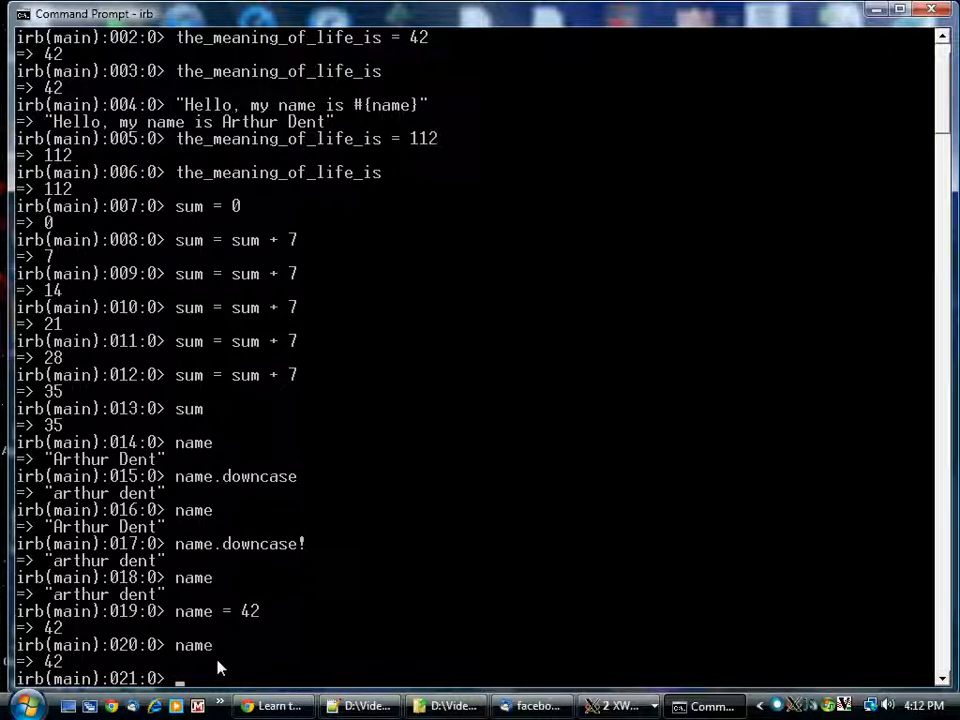
{"action": "mouse_move", "coordinate": [290, 628]}
{"action": "type", "text": "sum = sum + 7"}
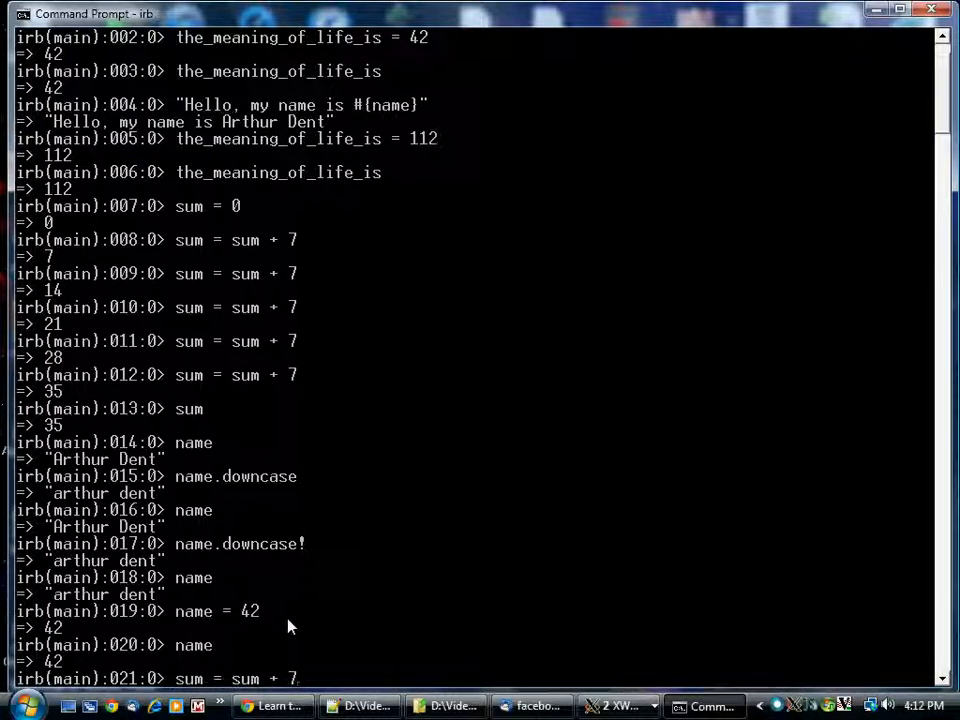
{"action": "type", "text": "\"Hello, my name is #{name}\""}
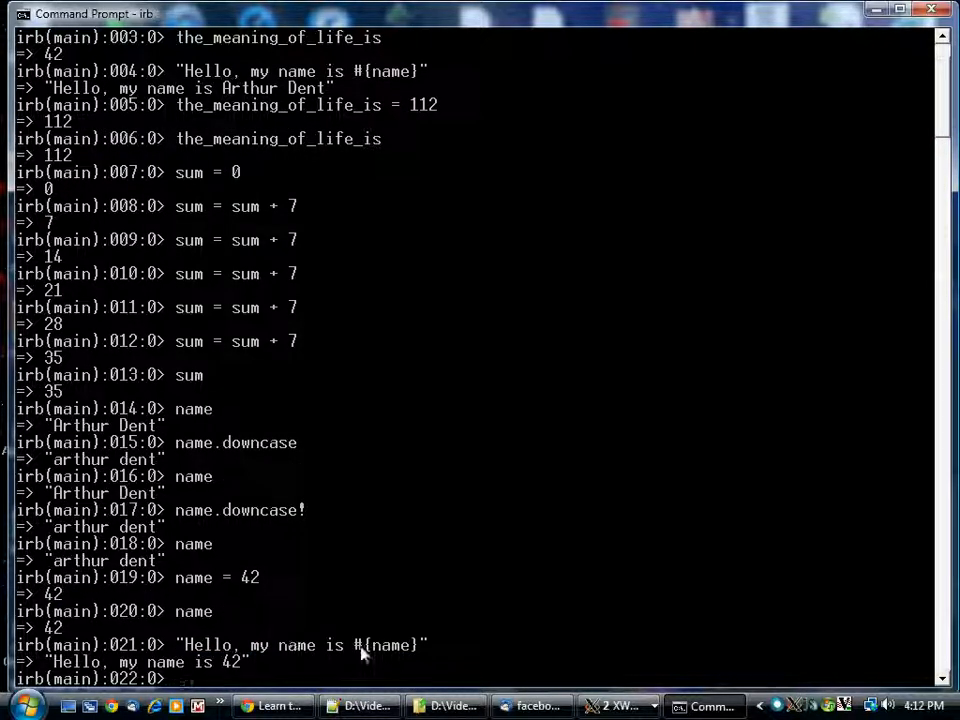
{"action": "mouse_move", "coordinate": [352, 664]}
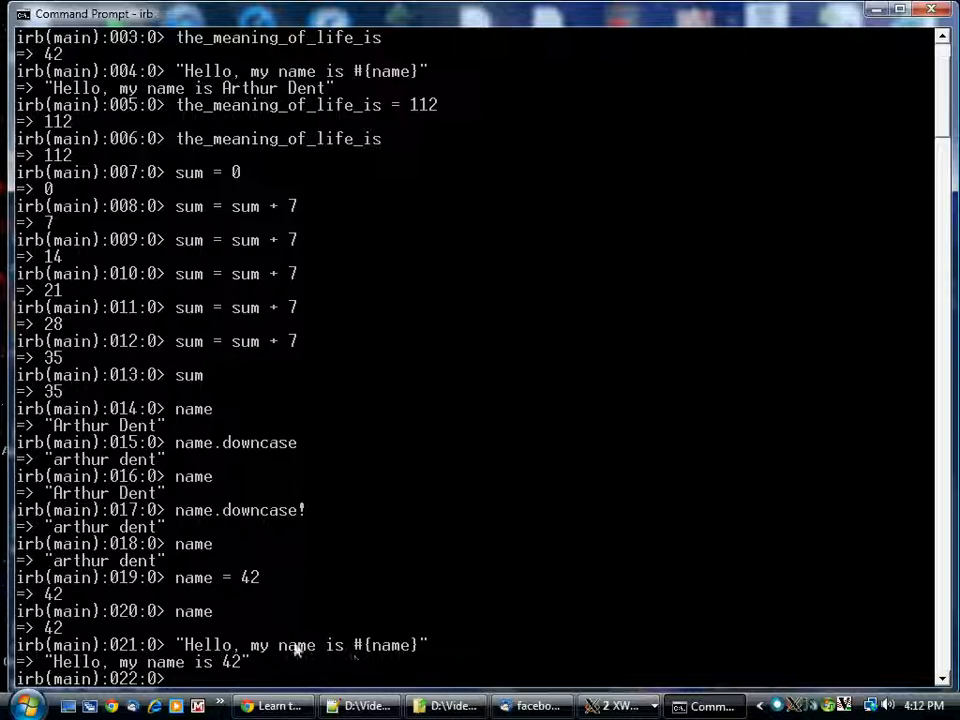
{"action": "mouse_move", "coordinate": [204, 592]}
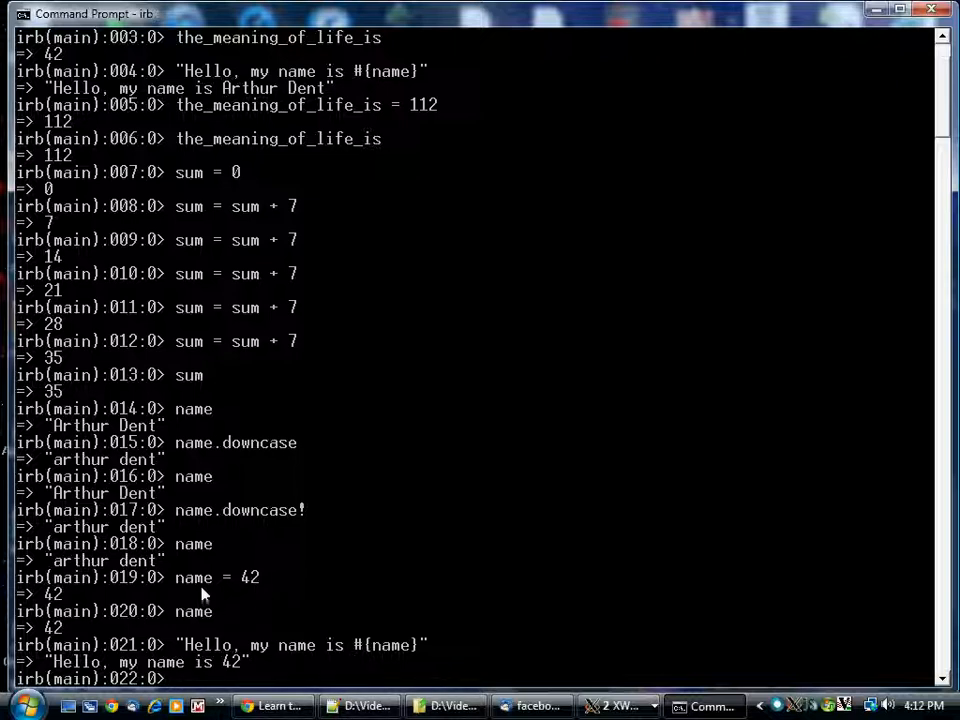
{"action": "mouse_move", "coordinate": [290, 584]}
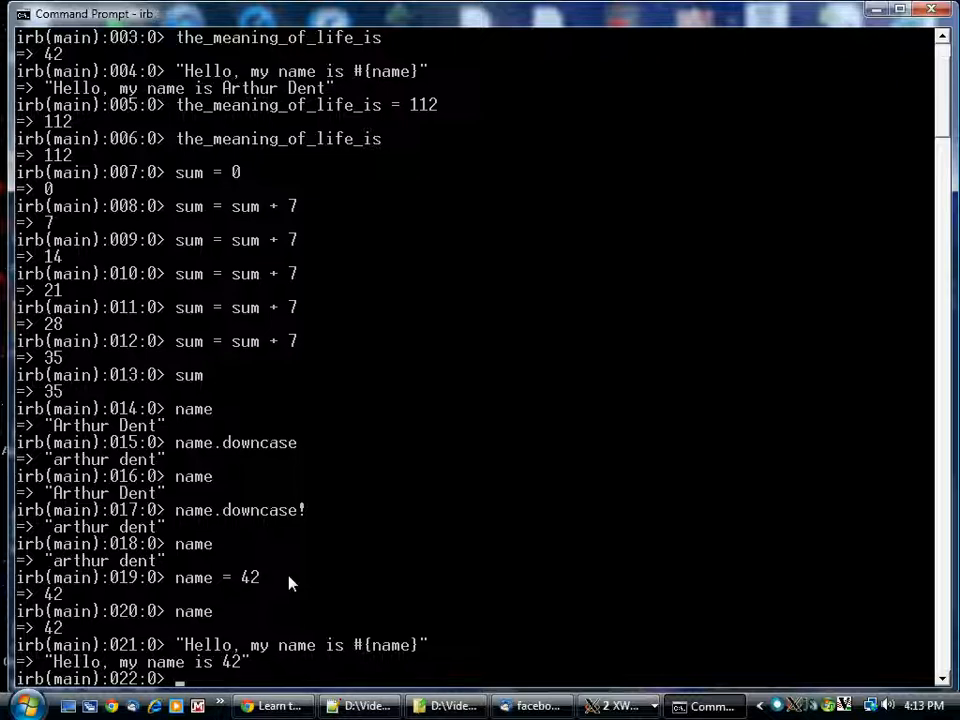
Assign nil to the variable name
{"action": "type", "text": "name = nil"}
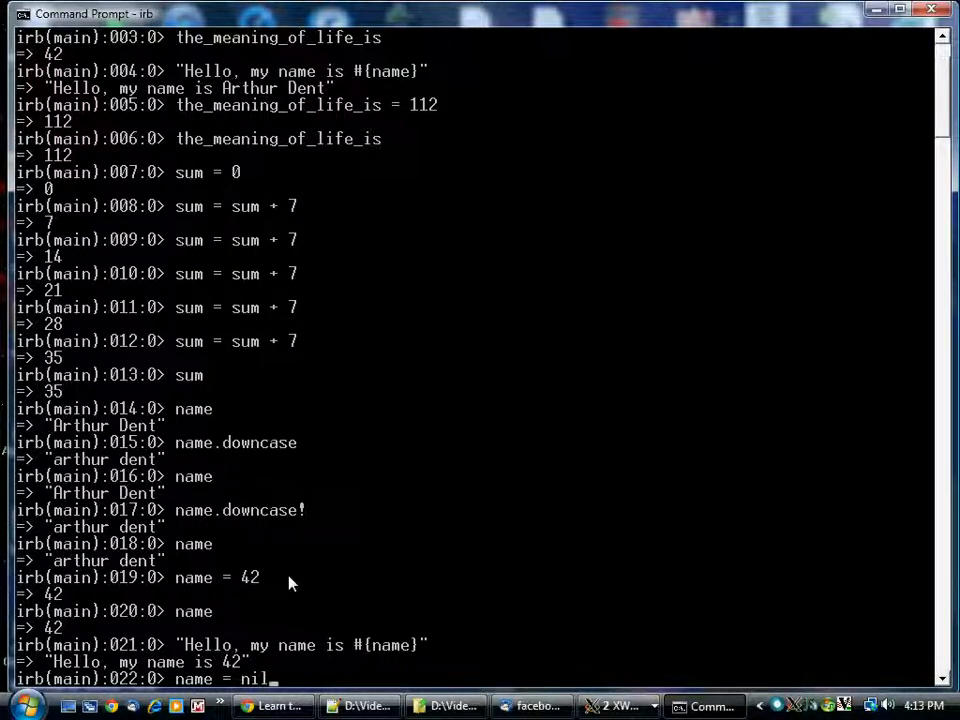
{"action": "key", "text": "Return"}
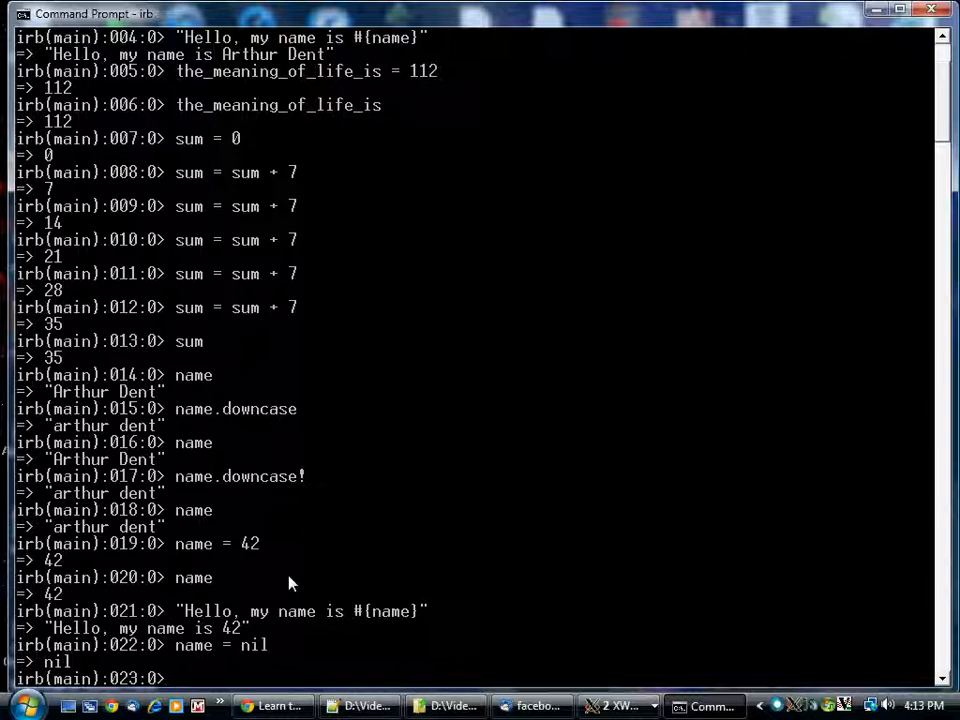
{"action": "mouse_move", "coordinate": [250, 616]}
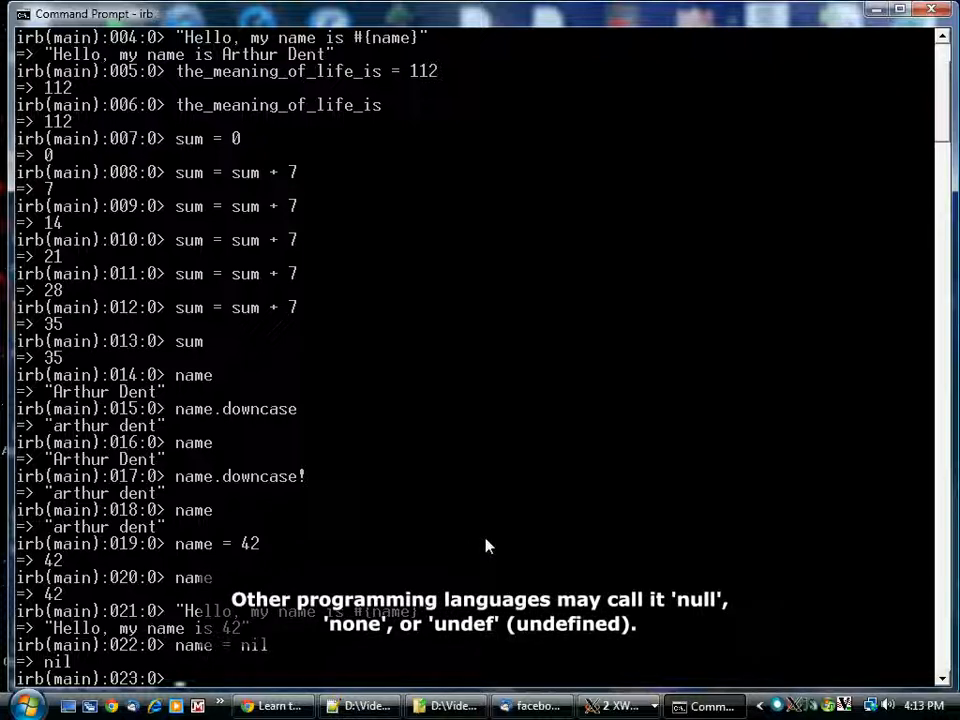
Run puts "Hello World" to print Hello World and see it return nil
{"action": "type", "text": "p"}
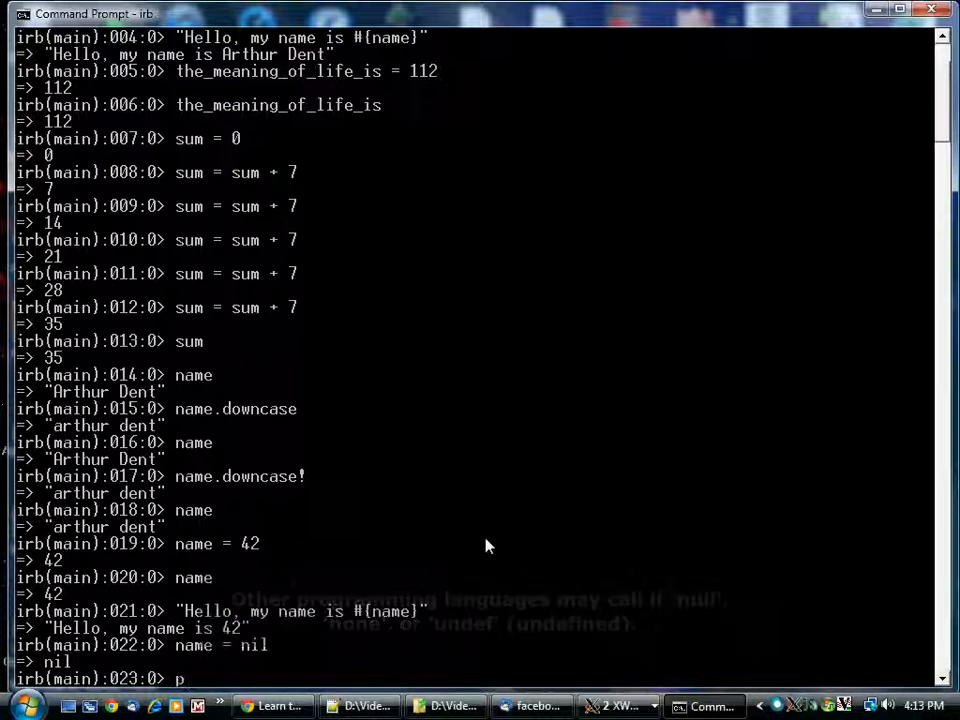
{"action": "type", "text": "uts \"Hello"}
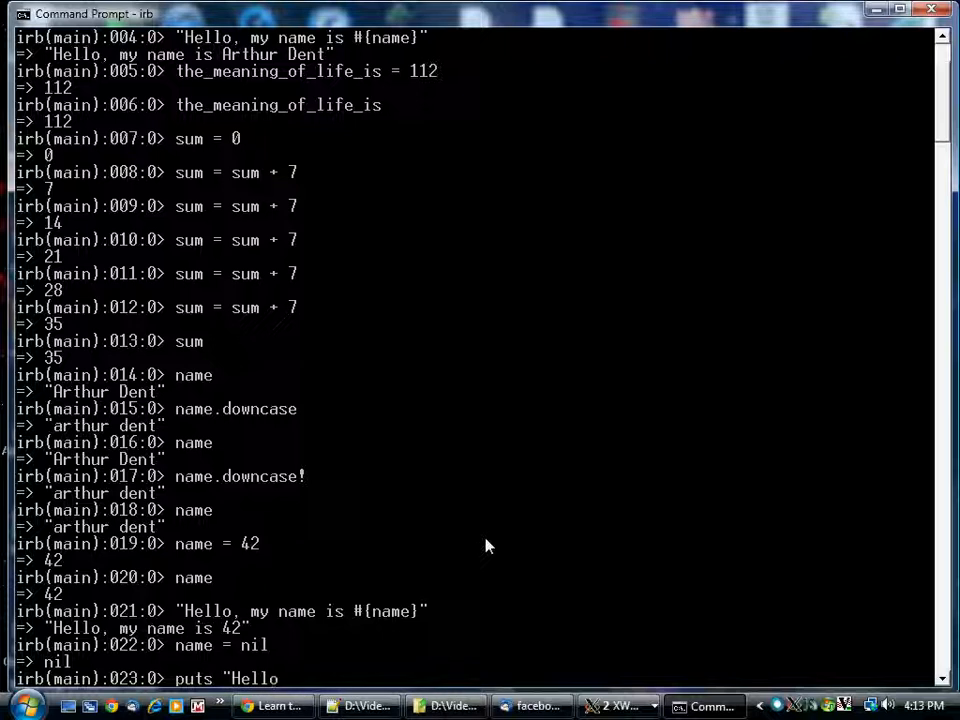
{"action": "type", "text": "World"}
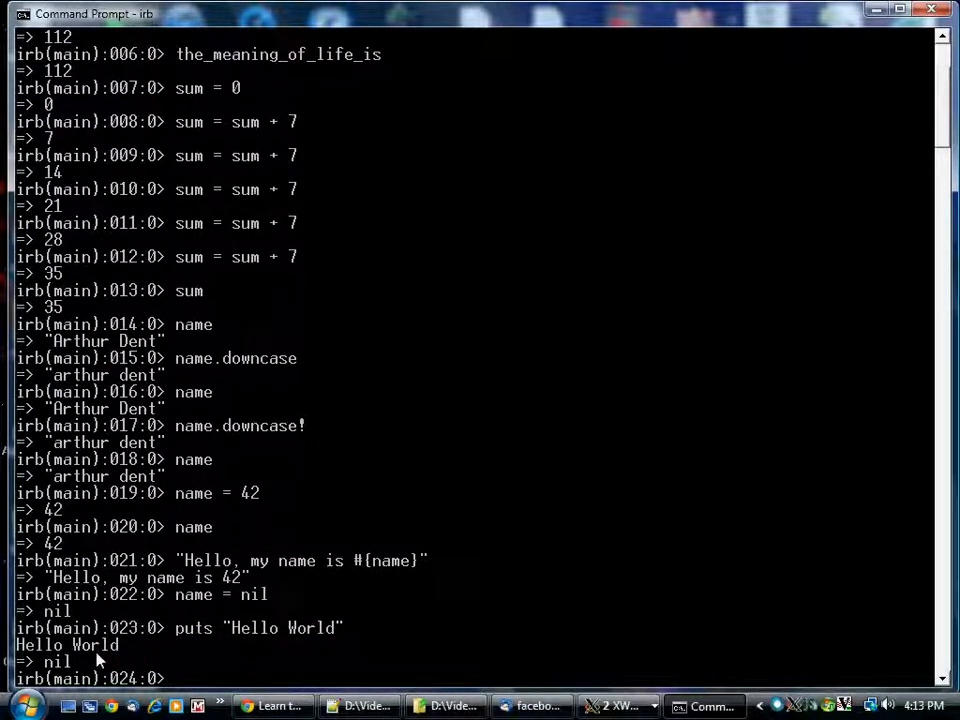
{"action": "mouse_move", "coordinate": [90, 664]}
{"action": "type", "text": "3 + 3"}
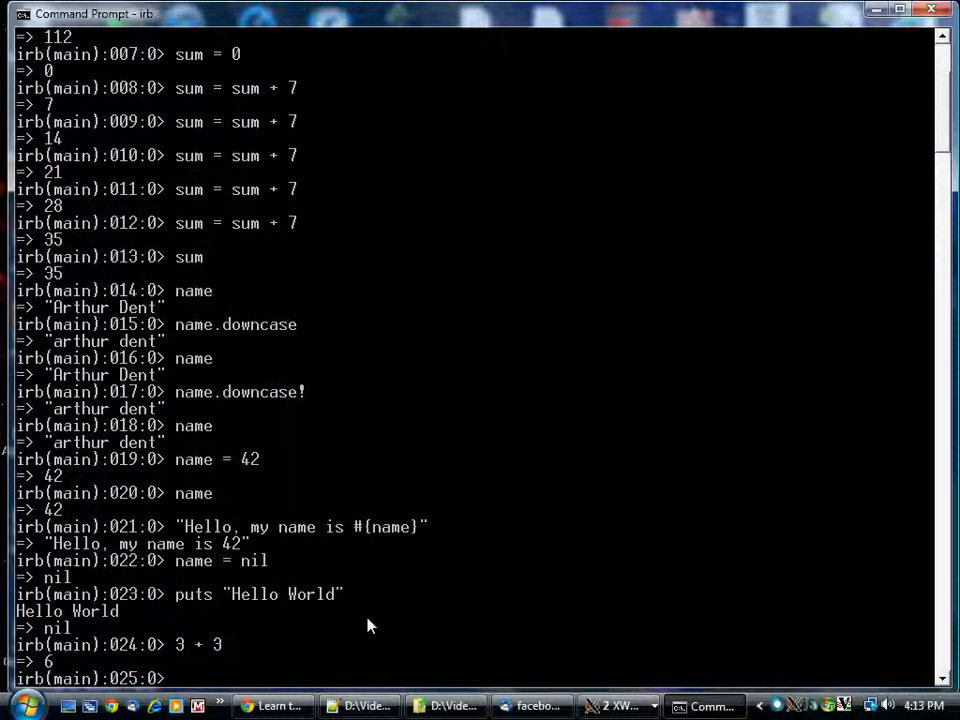
{"action": "mouse_move", "coordinate": [190, 604]}
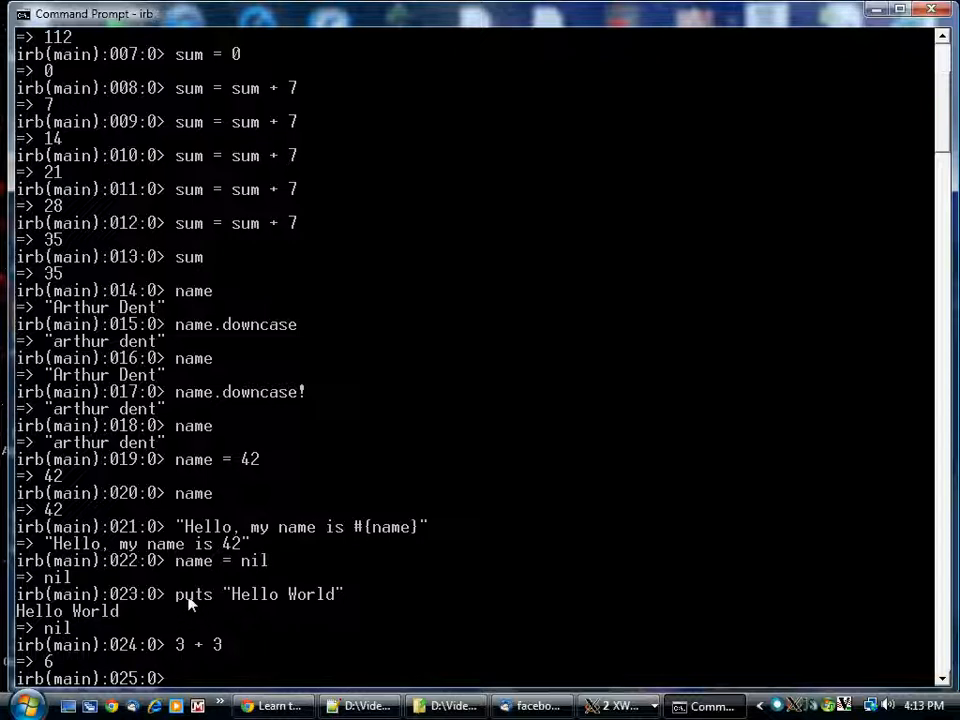